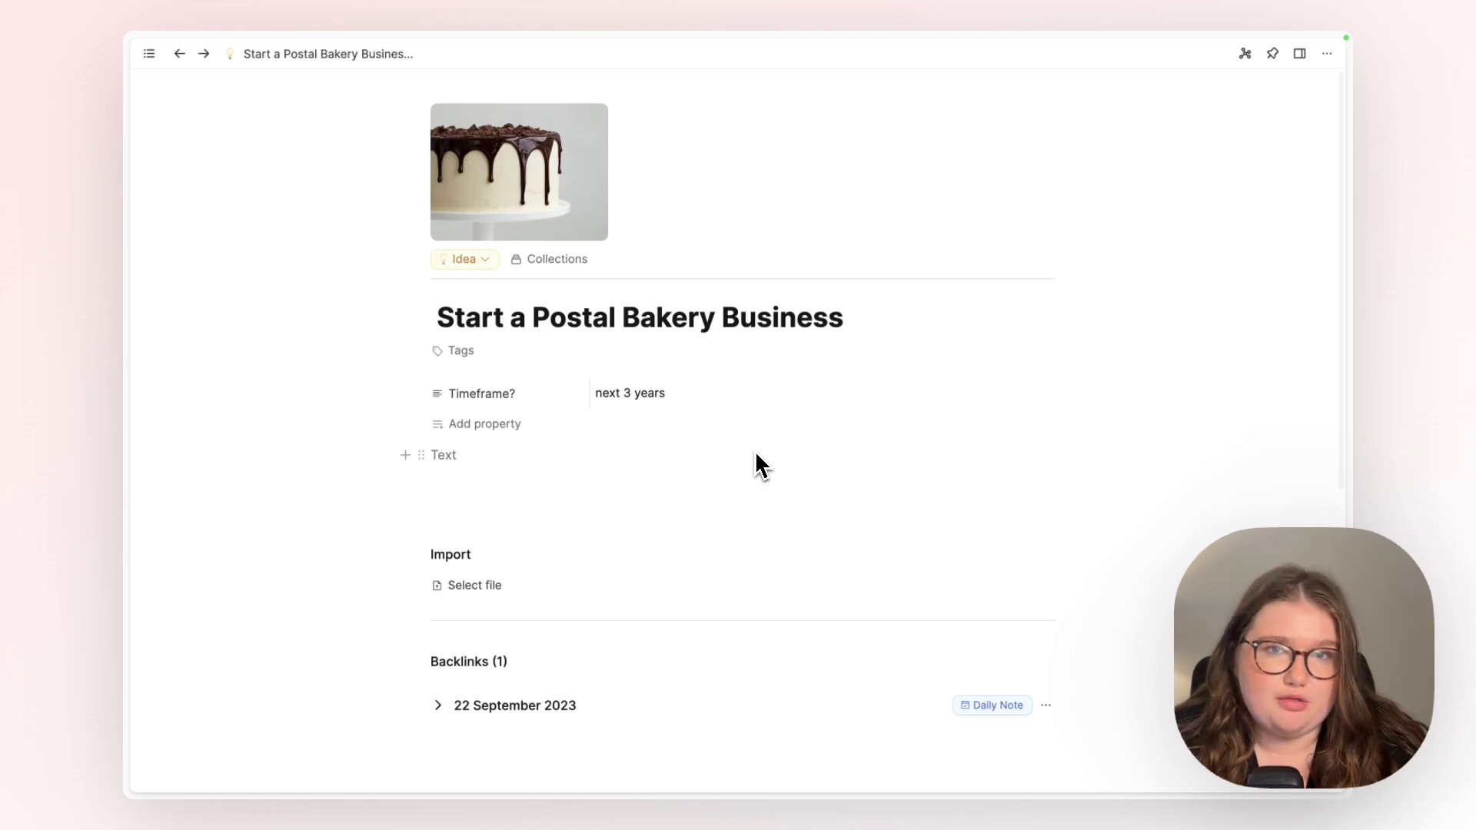
pyautogui.moveTo(534, 320)
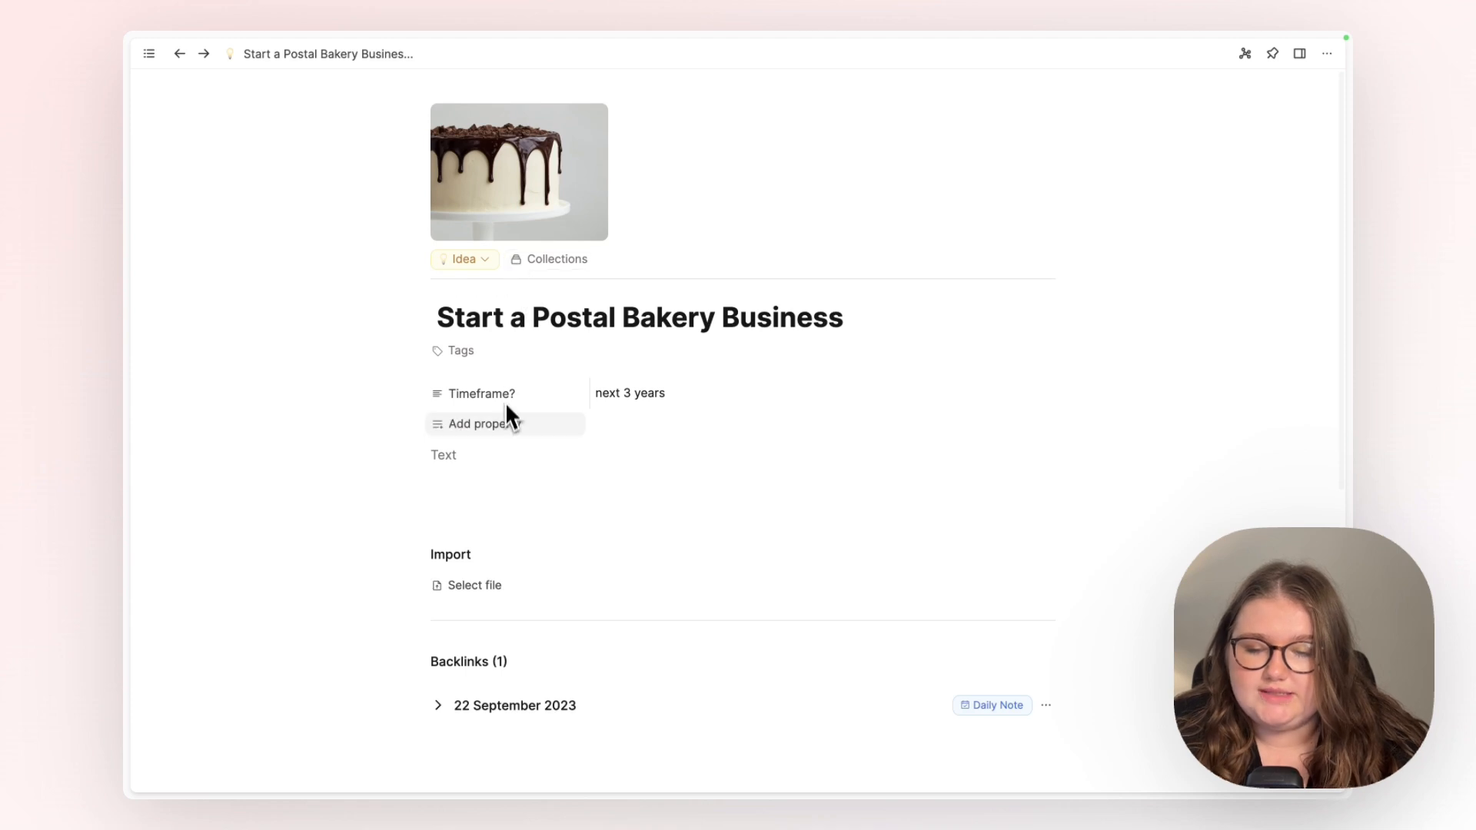
pyautogui.moveTo(511, 427)
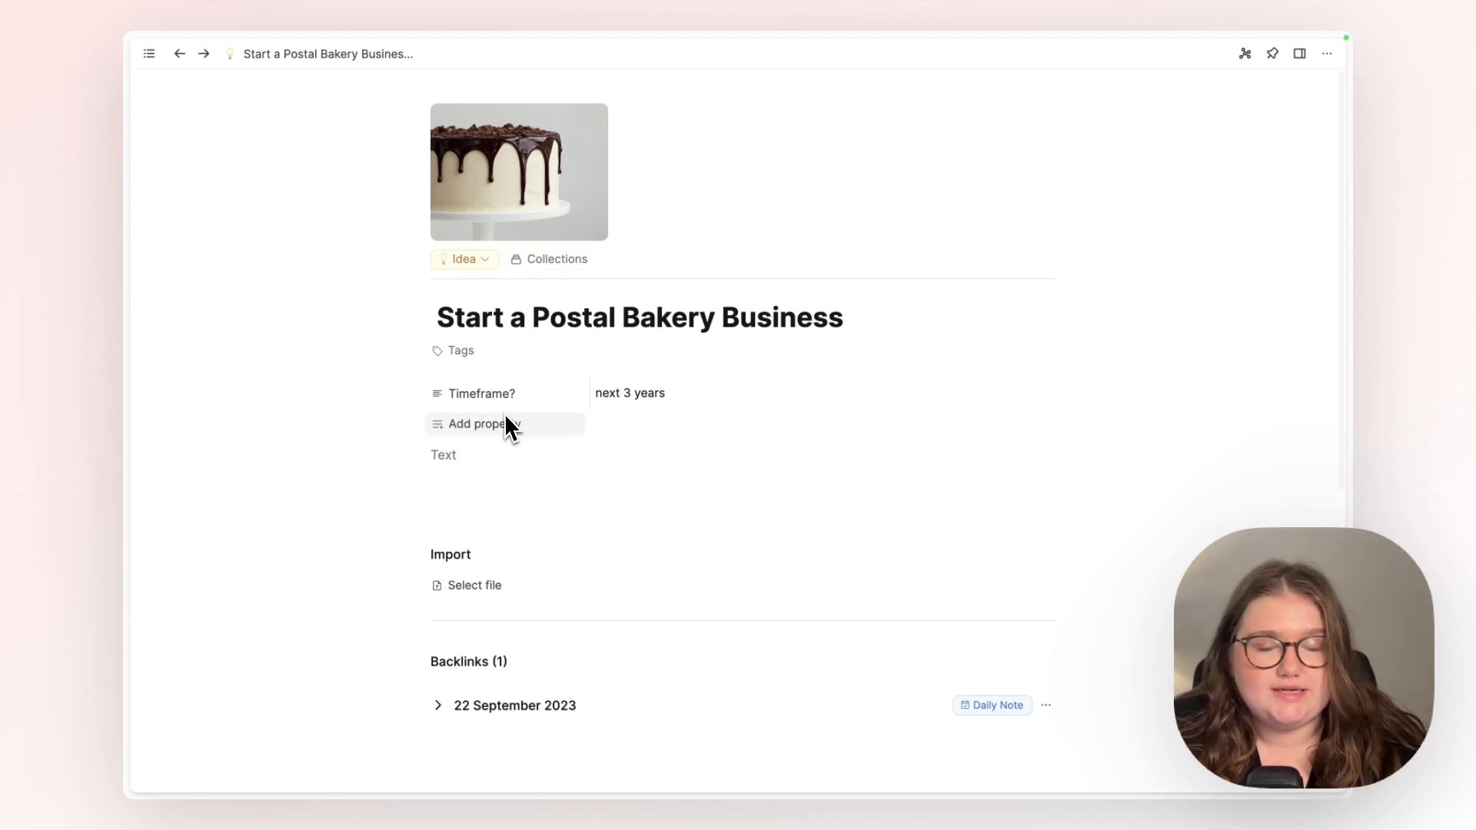
pyautogui.moveTo(498, 483)
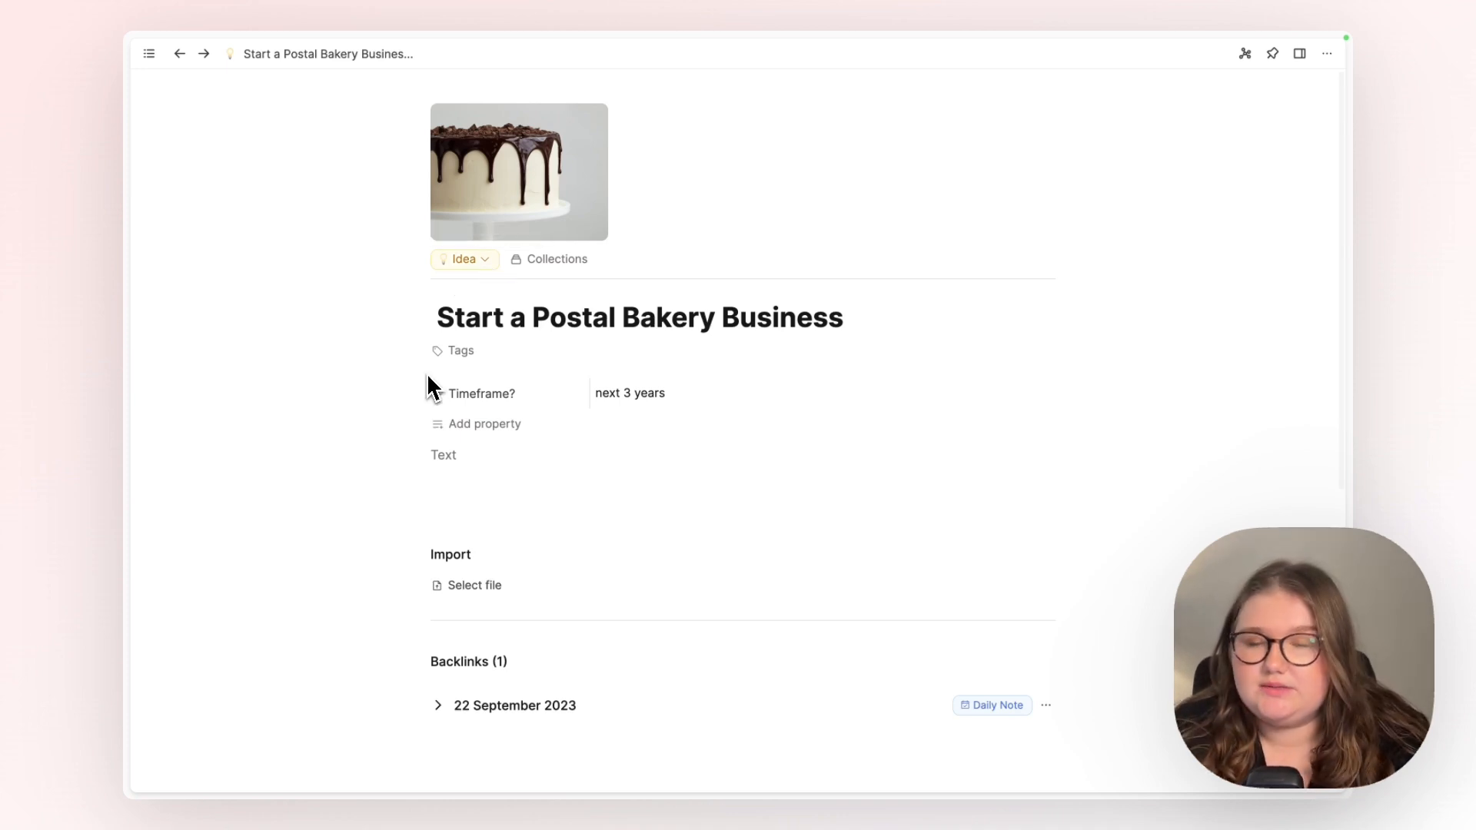
pyautogui.moveTo(445, 350)
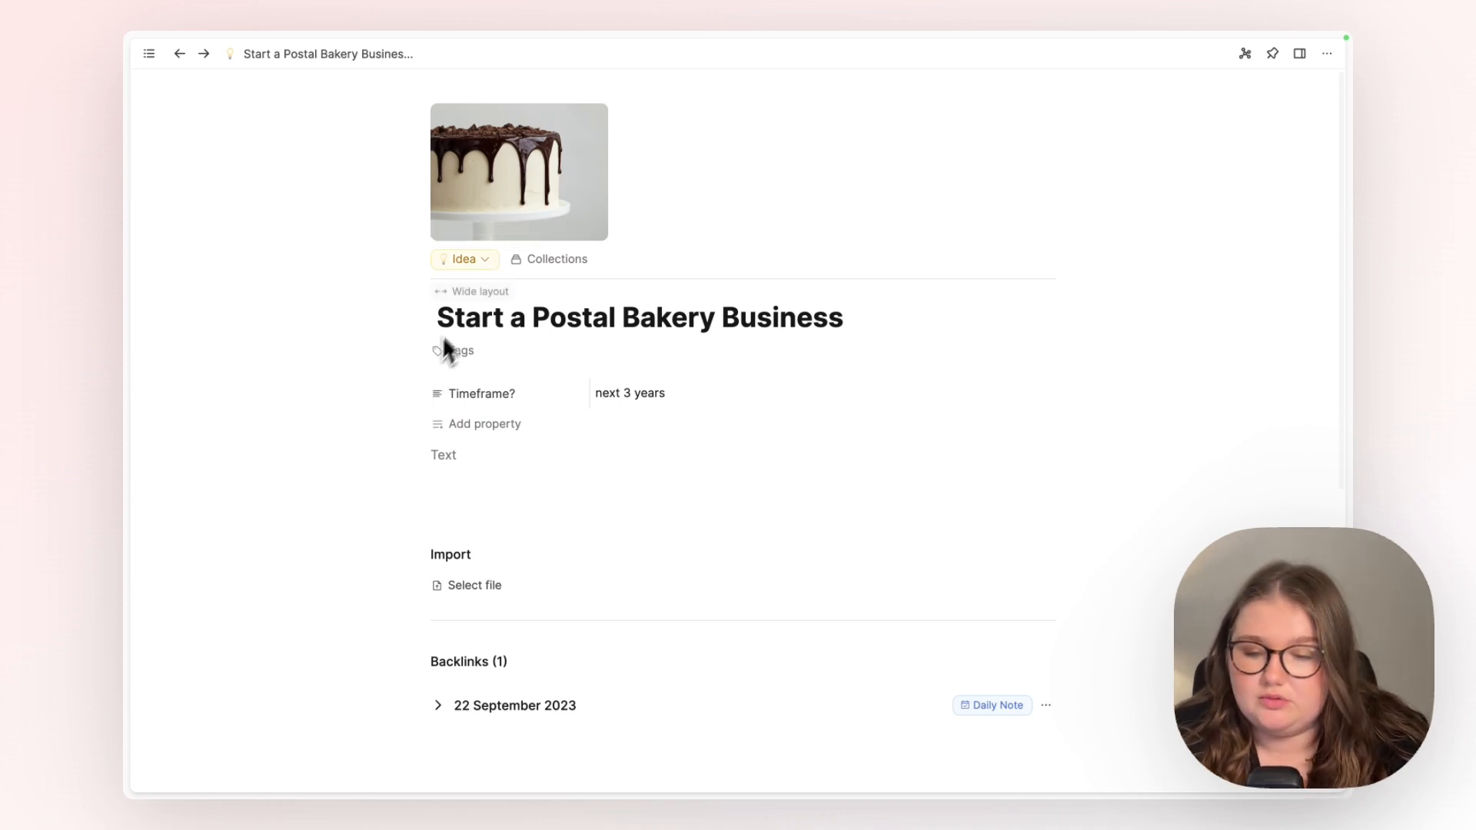
# Reveal the Convert content type list from the note's Idea badge, showing Organization, Goal, Project and more
pyautogui.click(462, 258)
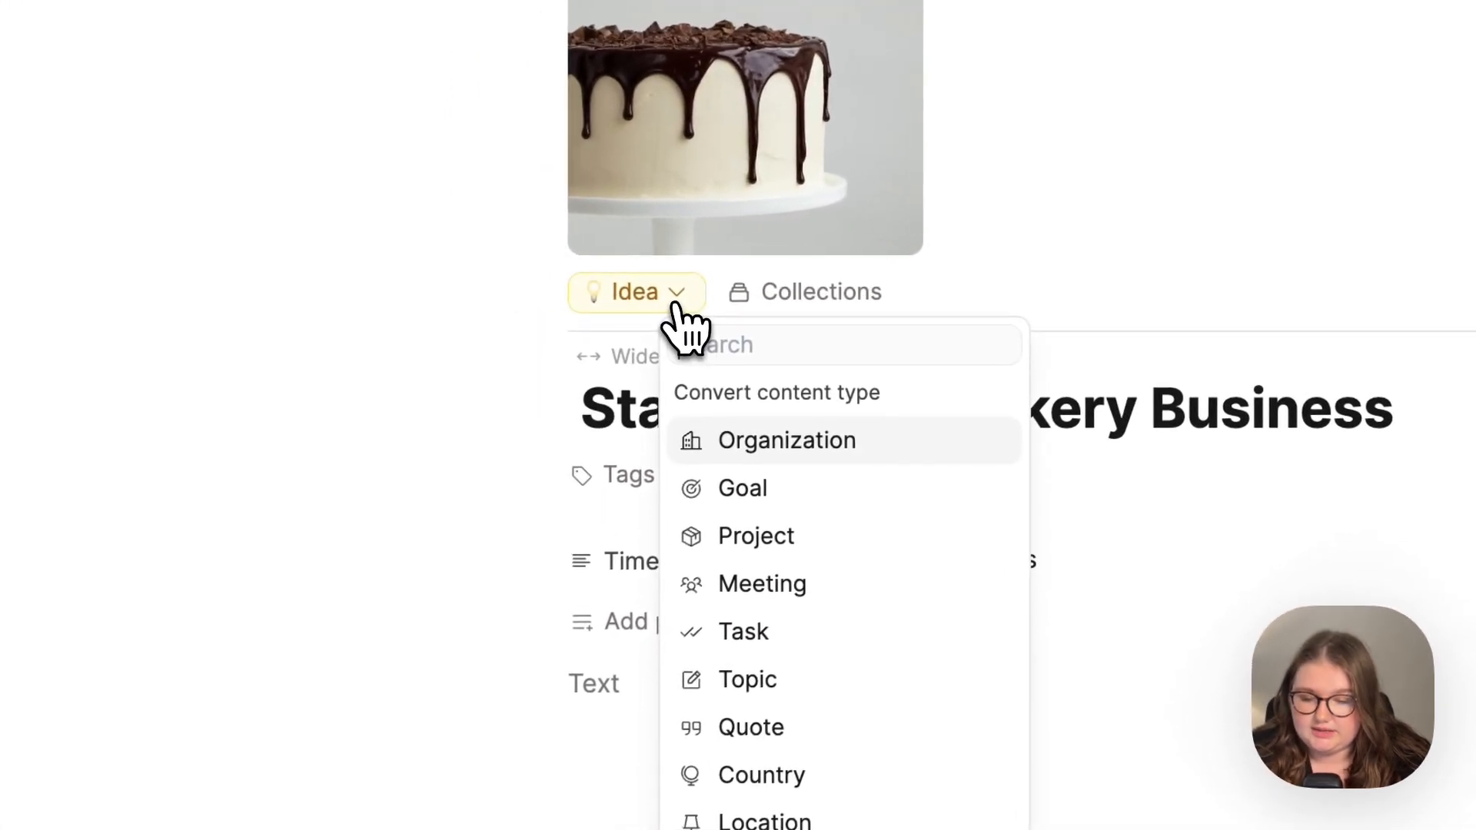
pyautogui.moveTo(762, 509)
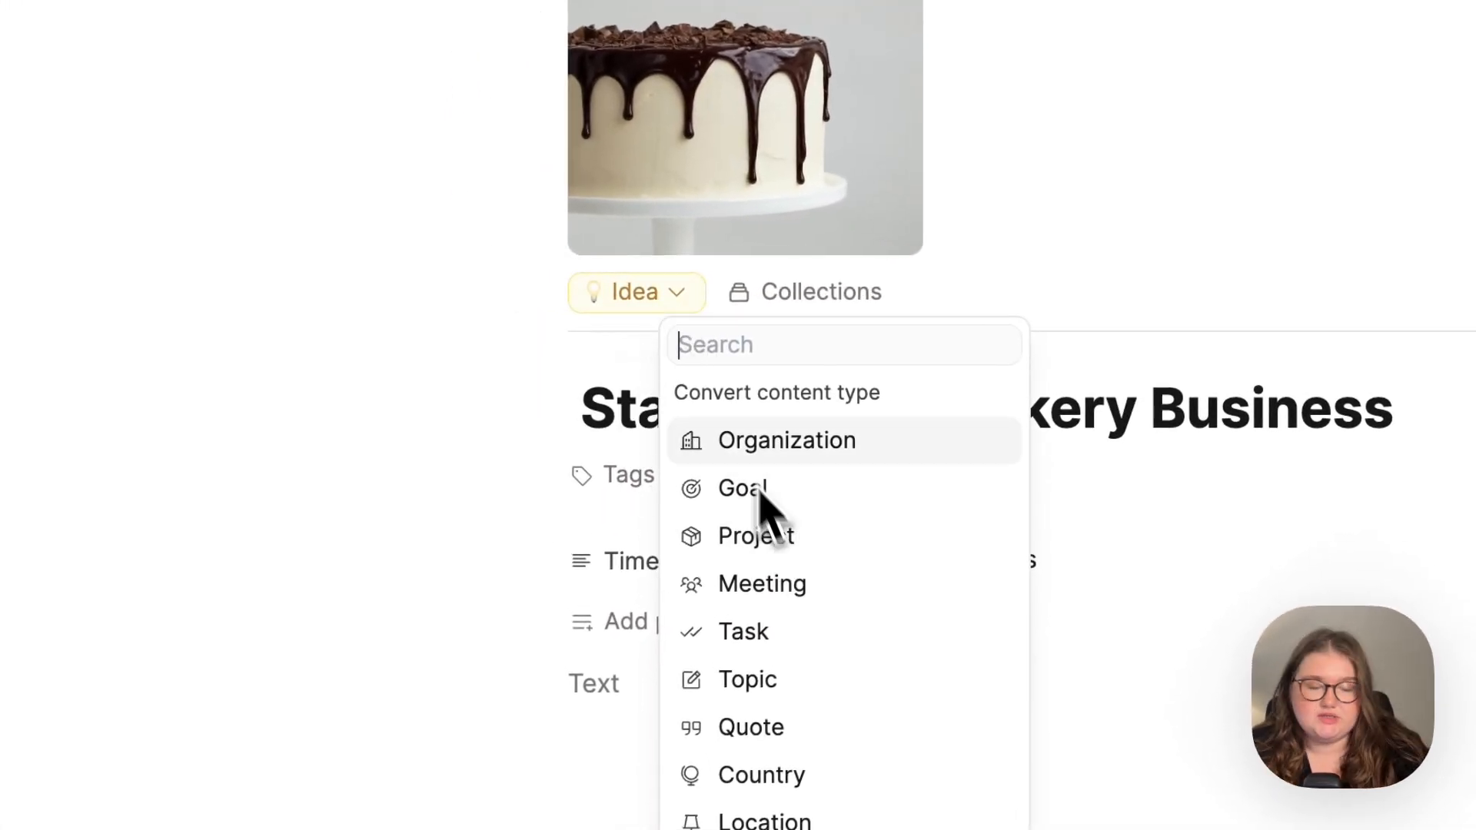
pyautogui.moveTo(735, 413)
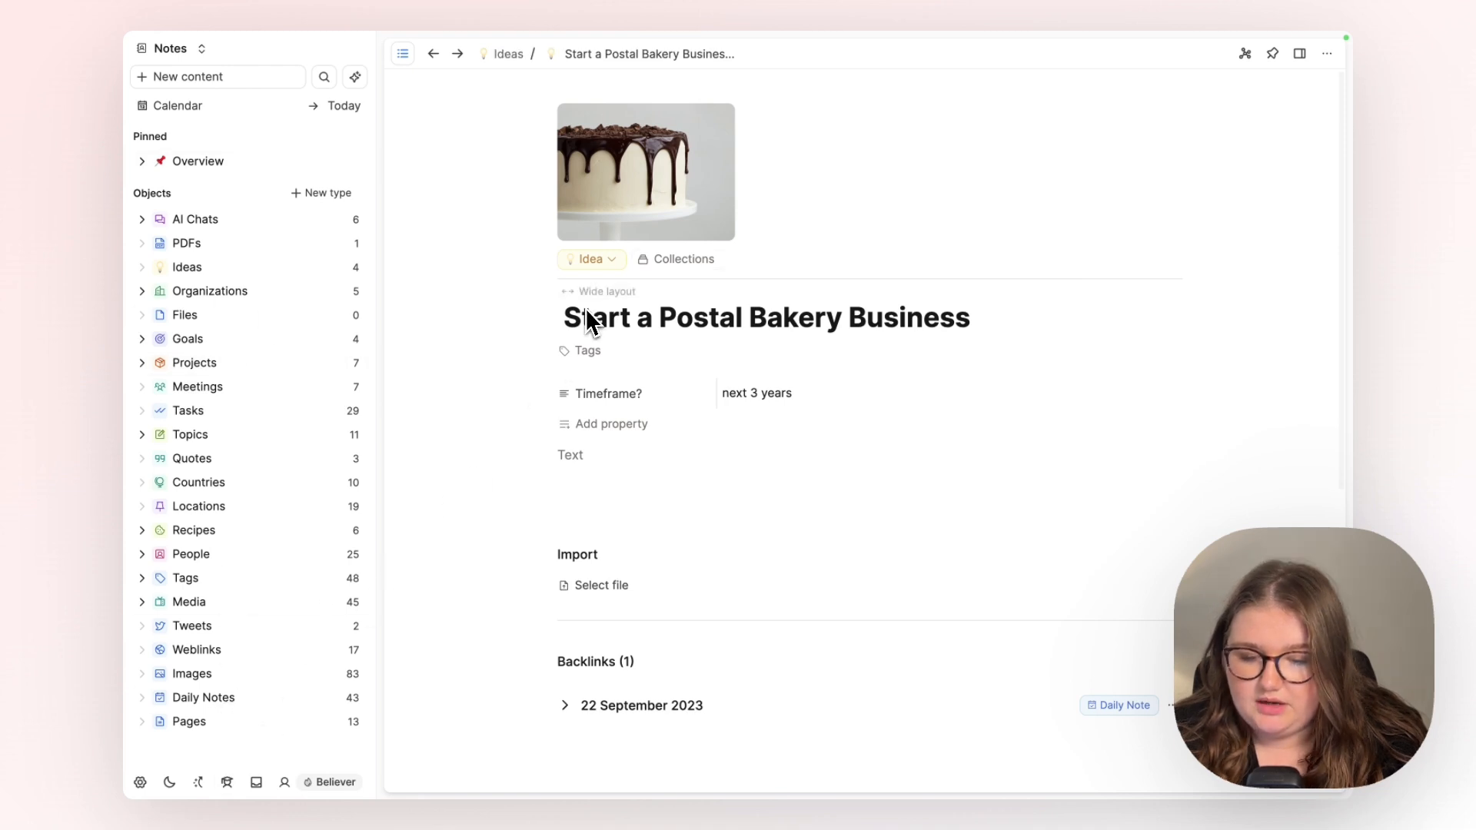
pyautogui.click(591, 259)
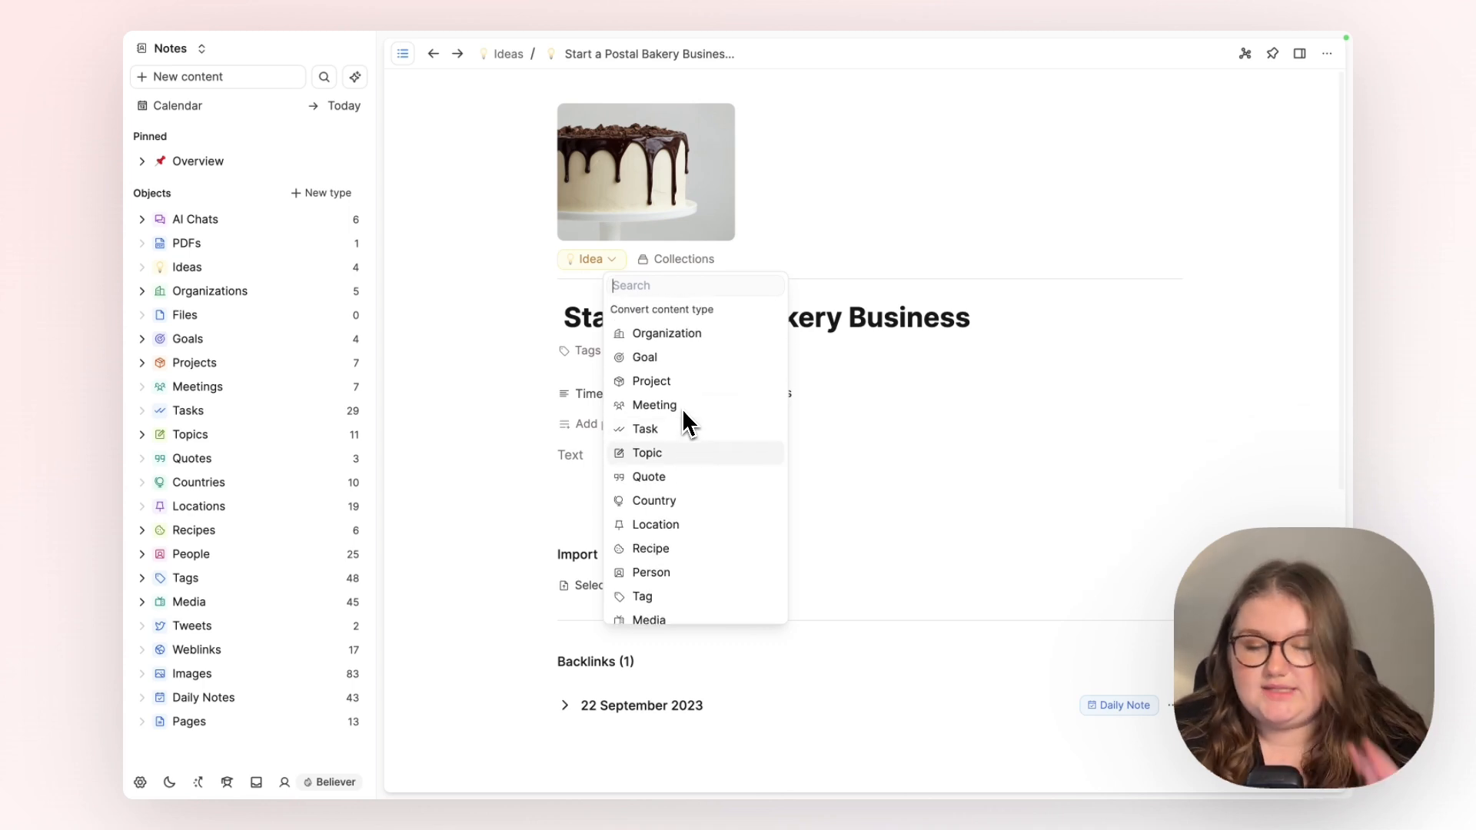
pyautogui.moveTo(715, 336)
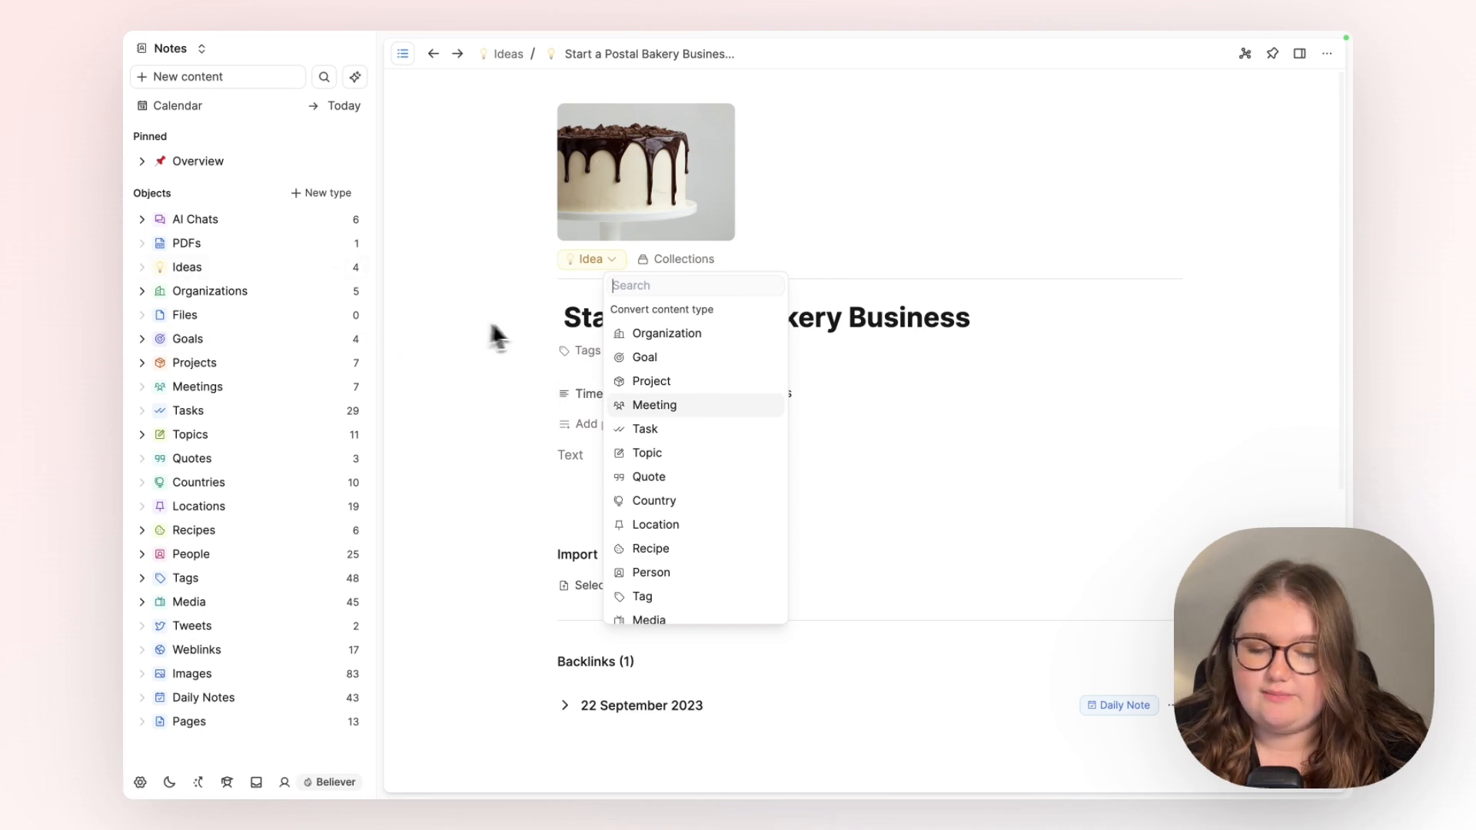
# Convert the note to a Project, keeping Timeframe as Task link 'next 3 years'
pyautogui.click(650, 381)
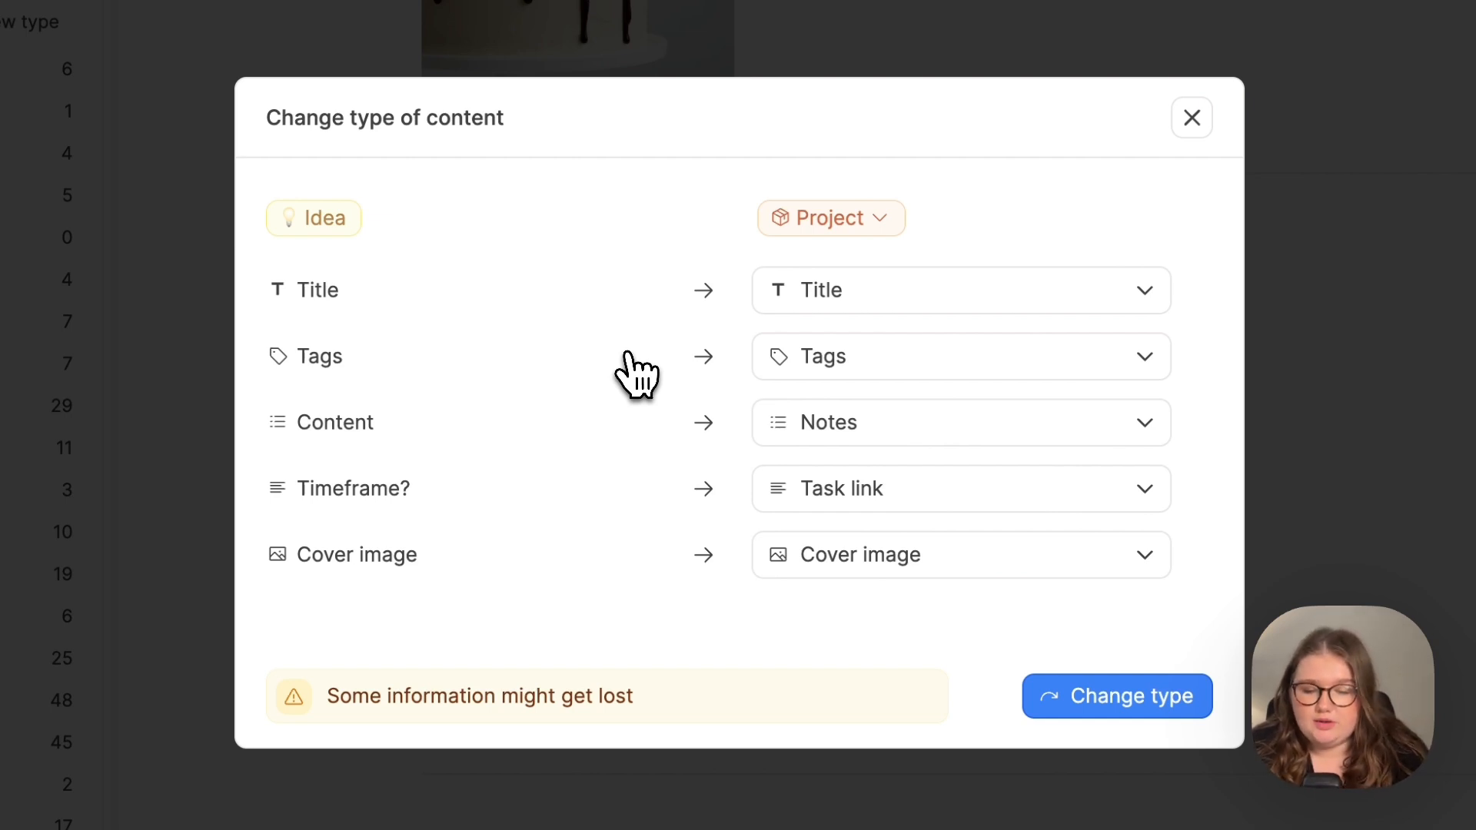
pyautogui.moveTo(579, 334)
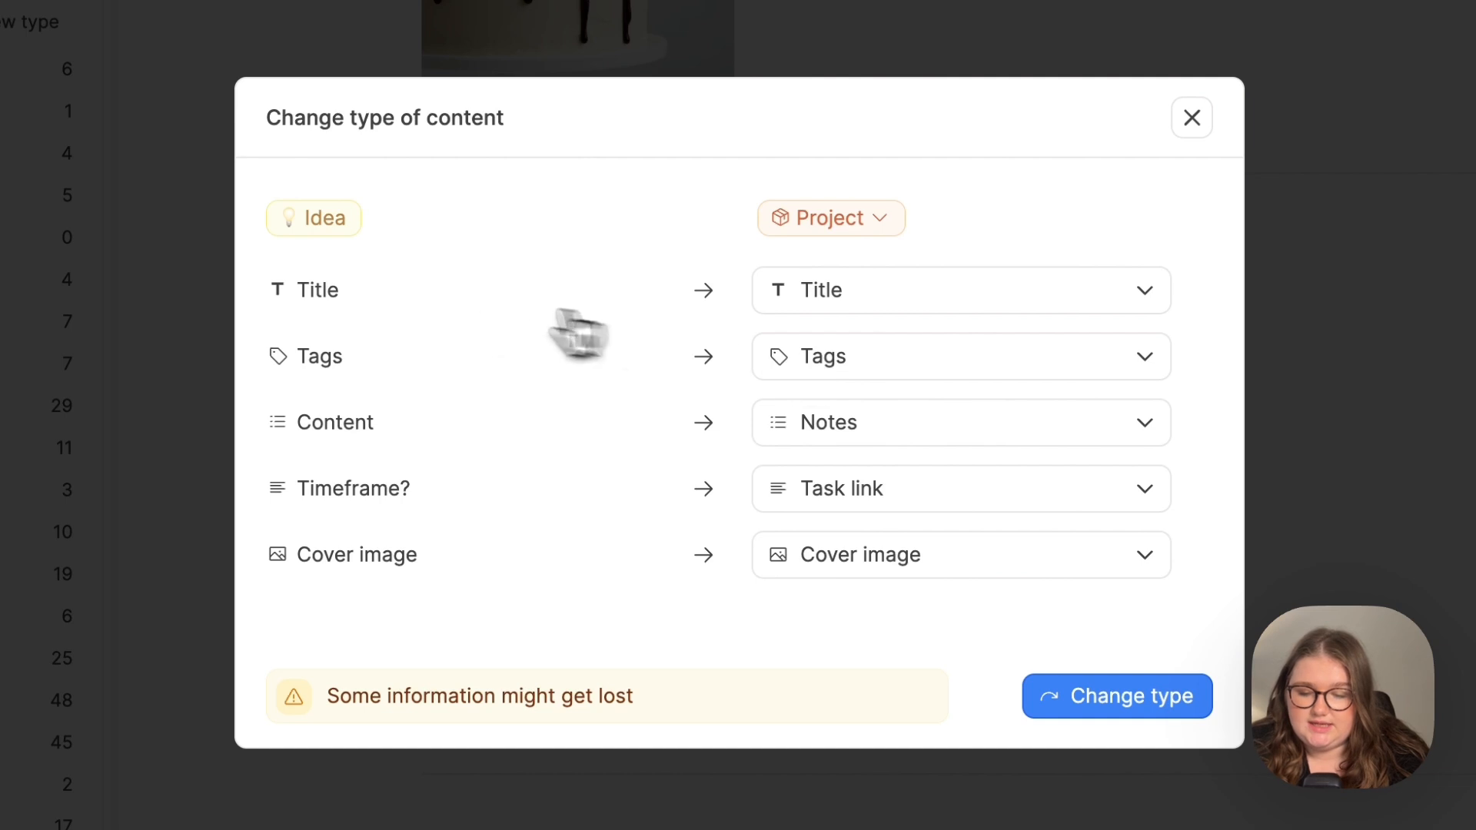
pyautogui.moveTo(442, 324)
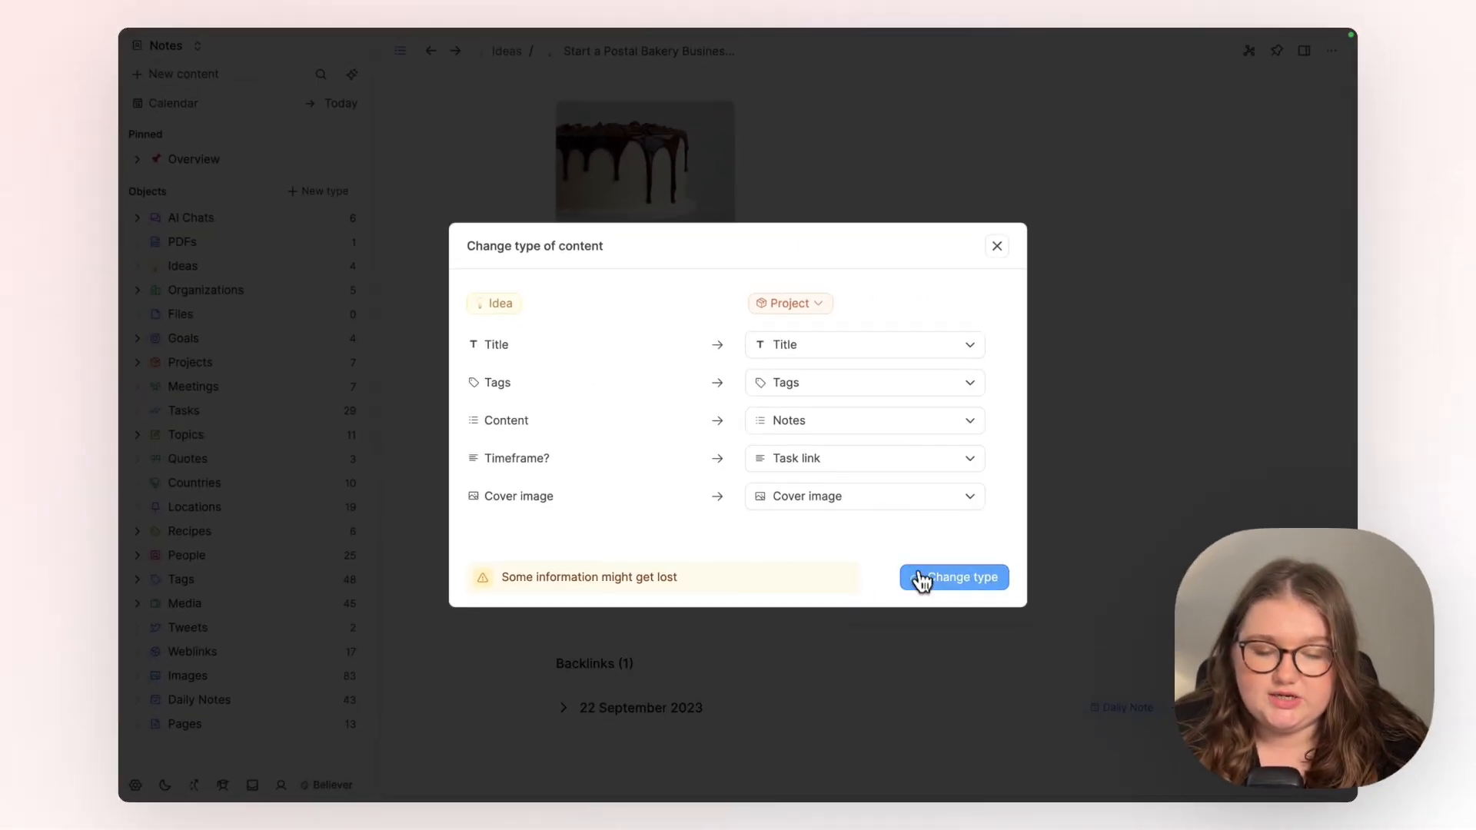
pyautogui.click(953, 576)
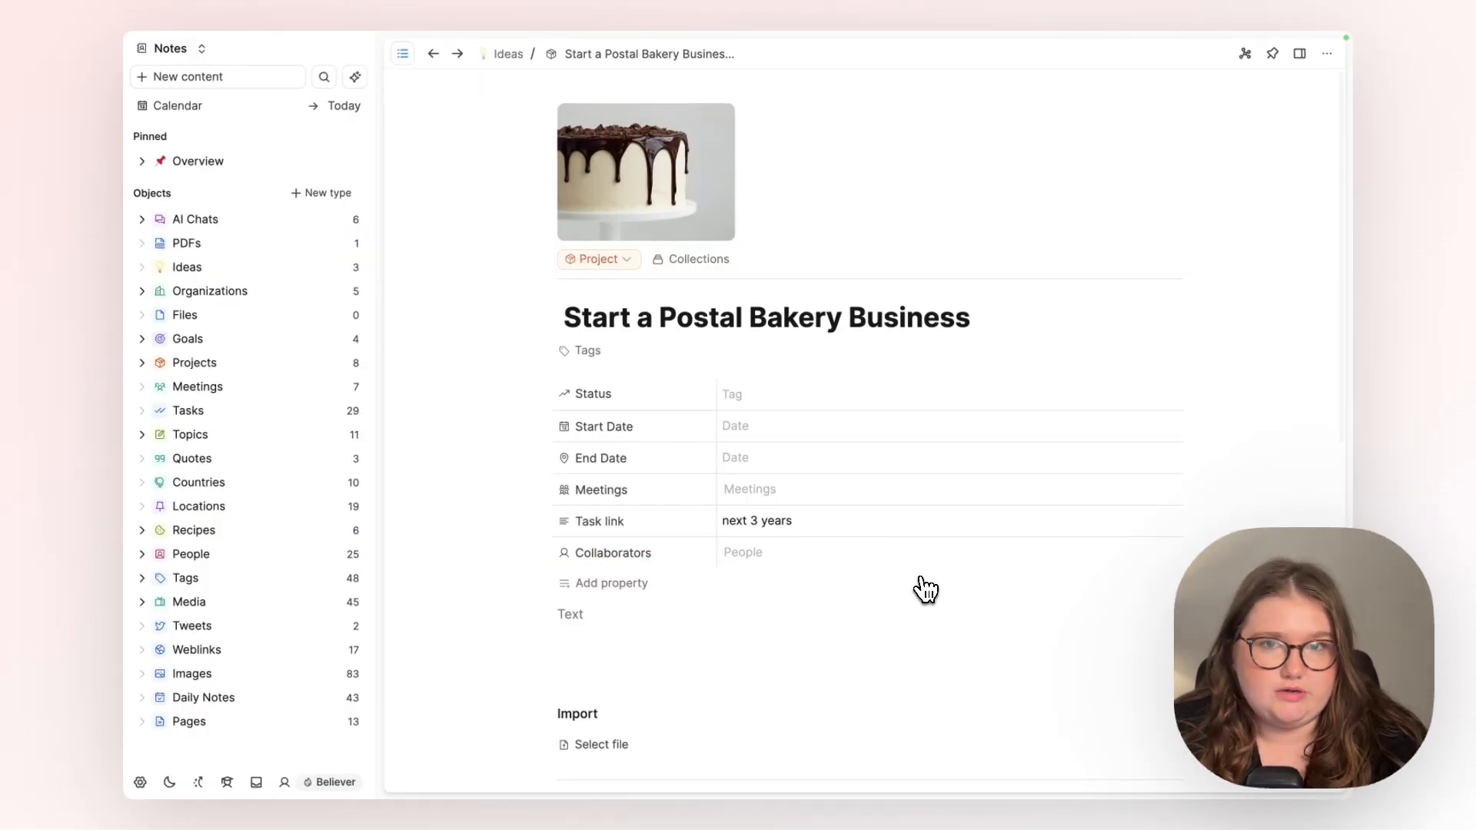
pyautogui.moveTo(534, 301)
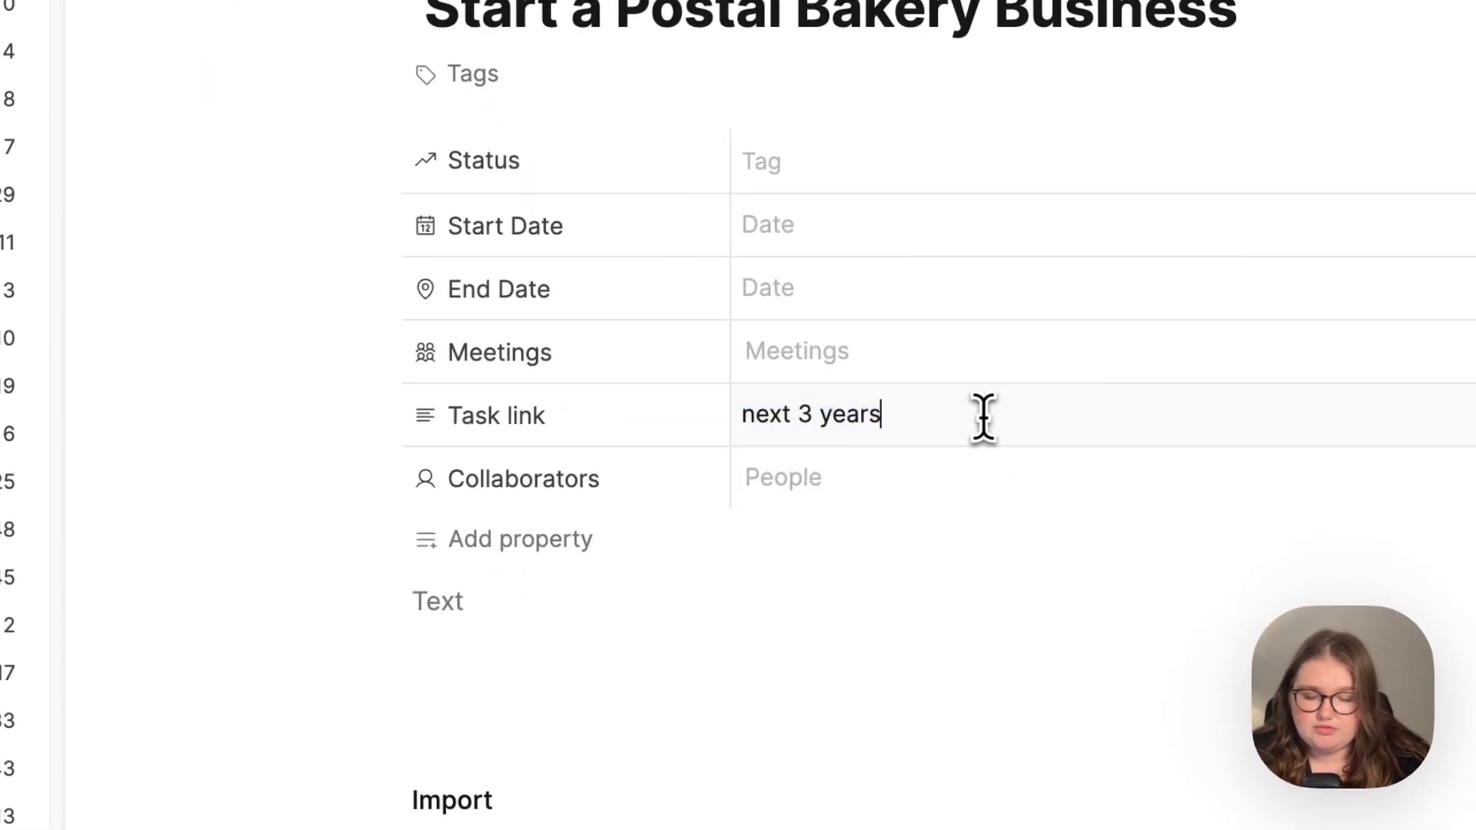
pyautogui.moveTo(842, 404)
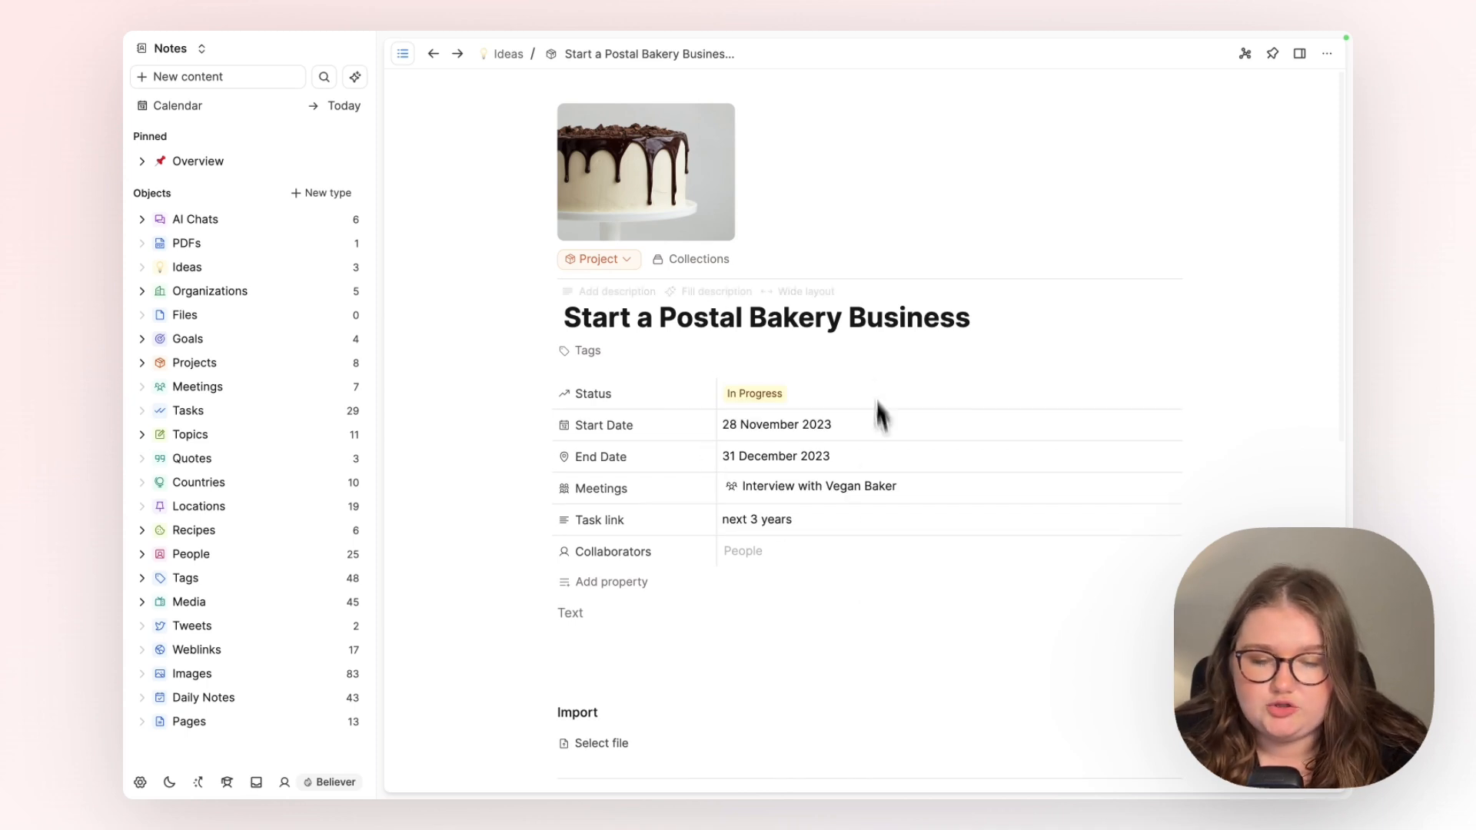
pyautogui.moveTo(787, 461)
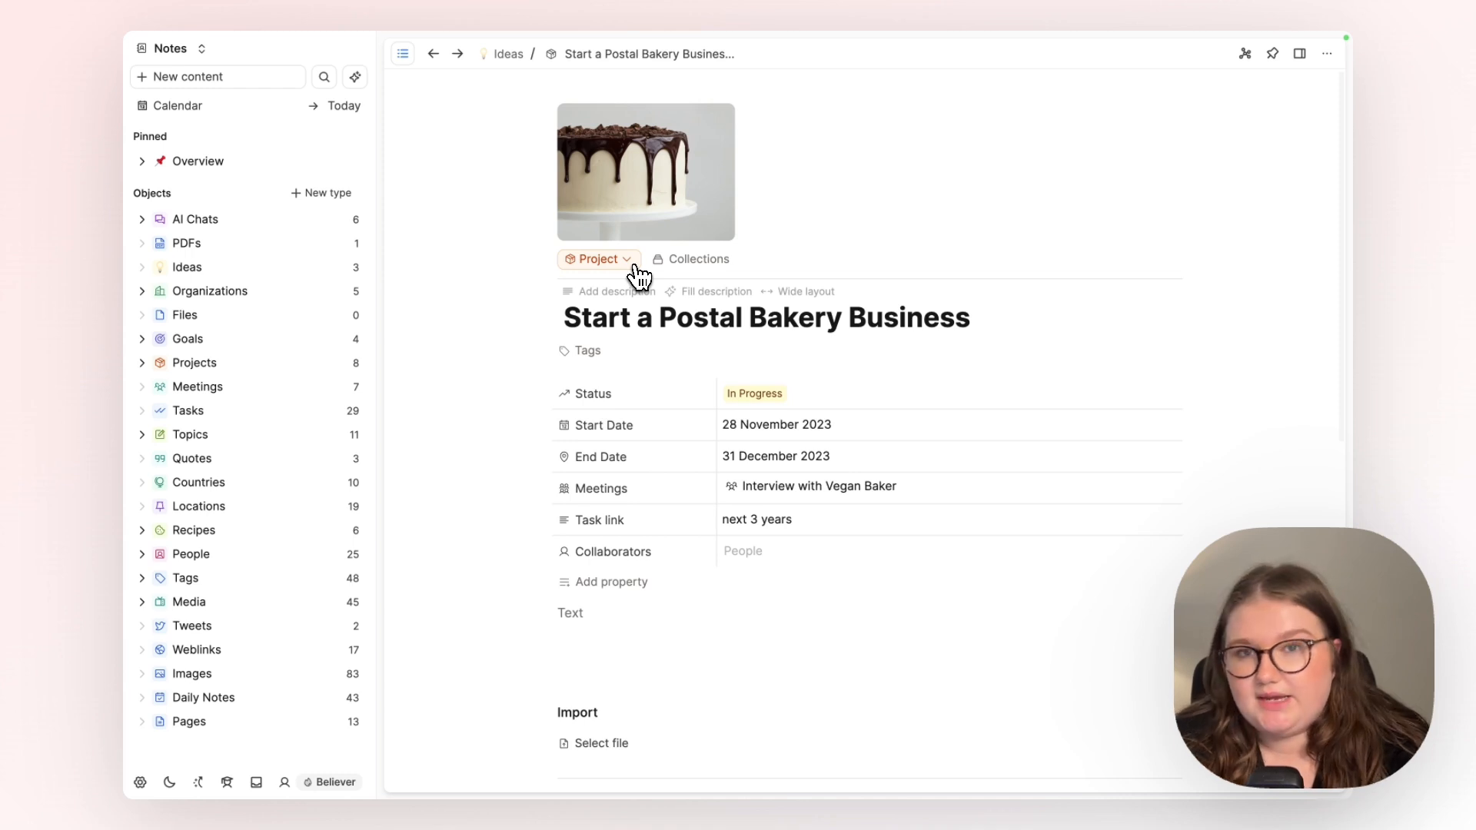
# Convert the Project back to an Idea, keeping Timeframe 'next 3 years' and dropping status, meeting and collaborators
pyautogui.click(598, 259)
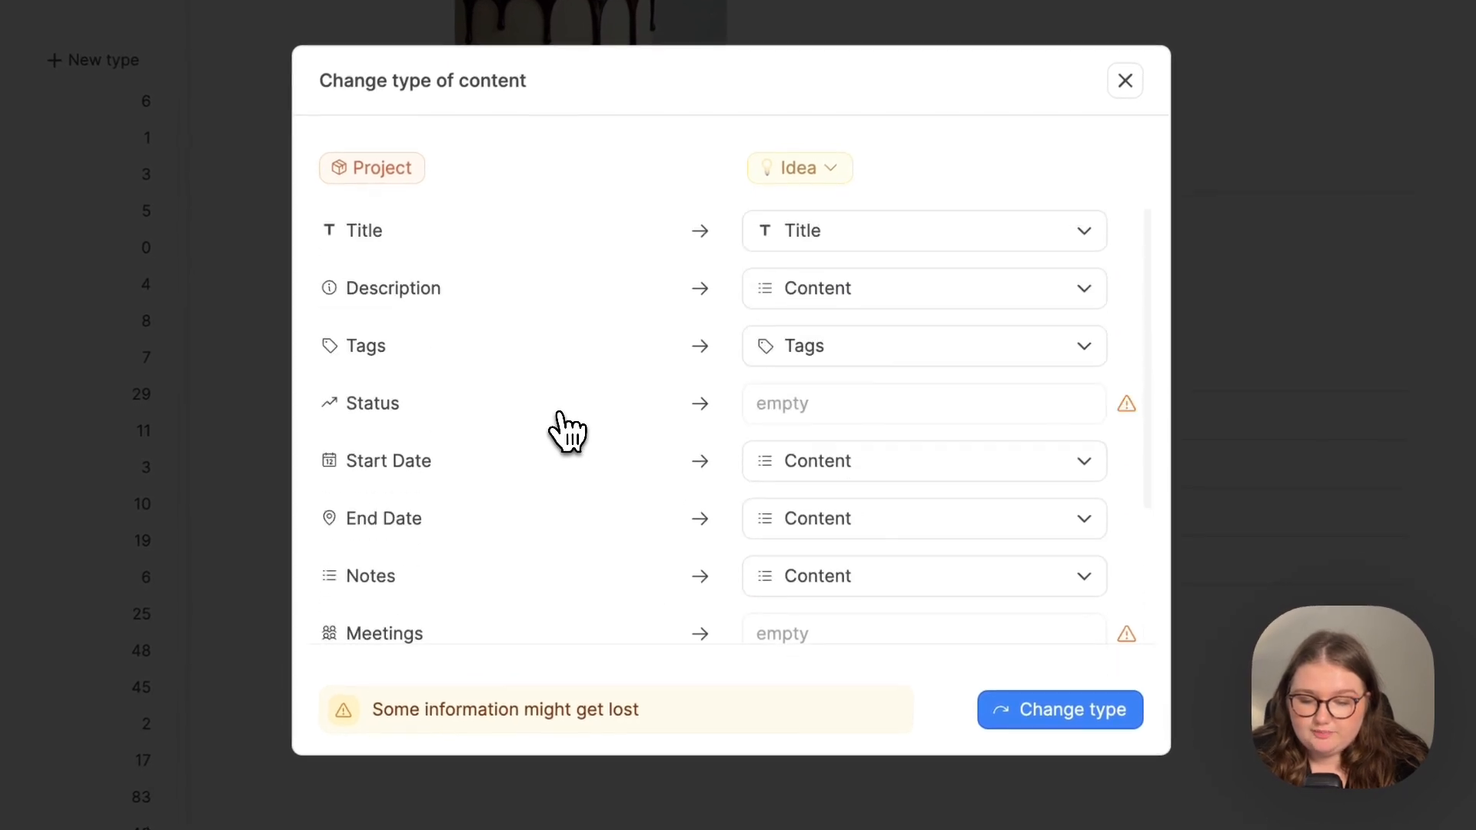
pyautogui.moveTo(793, 318)
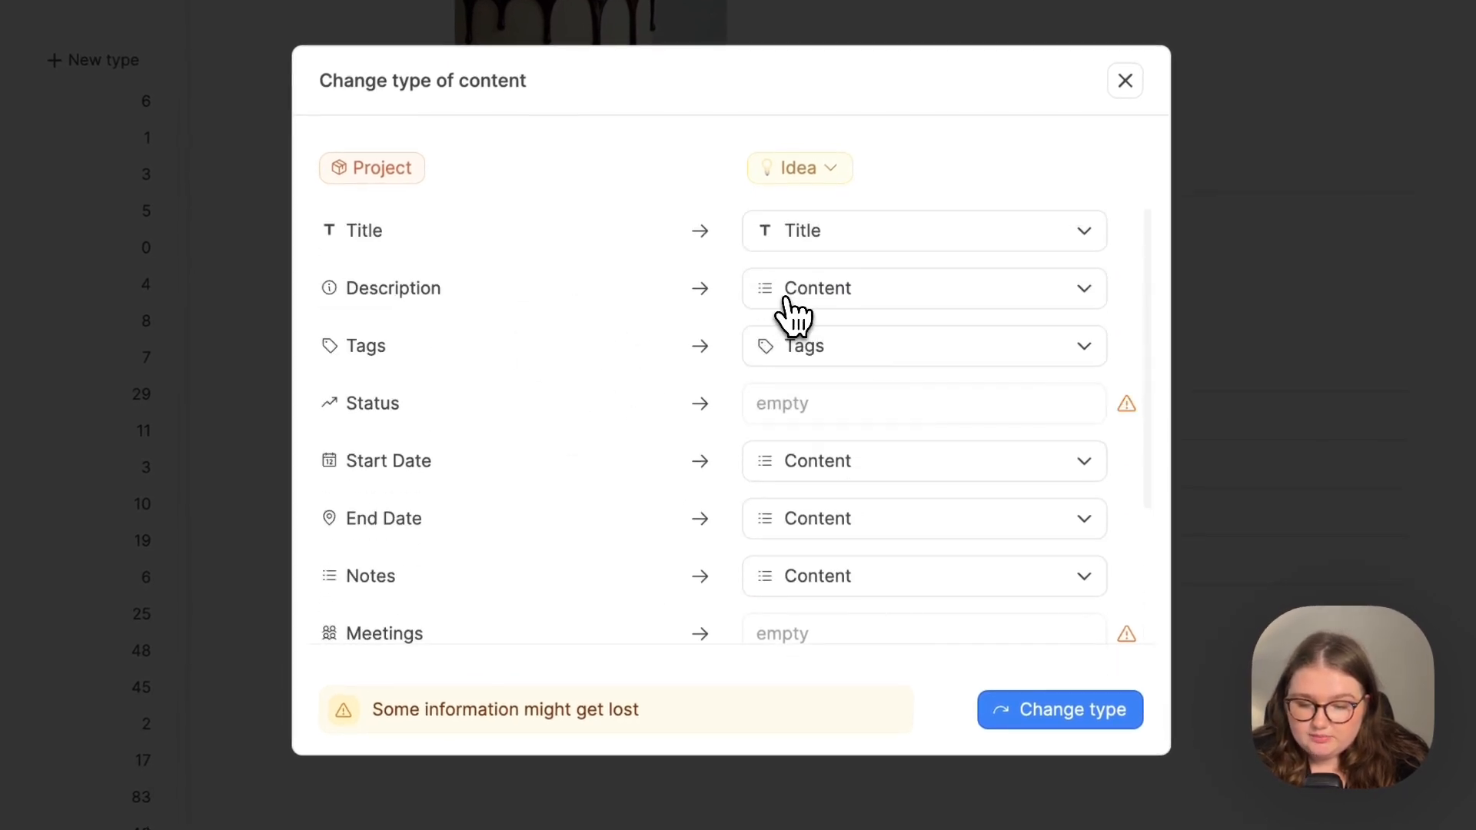
pyautogui.moveTo(780, 323)
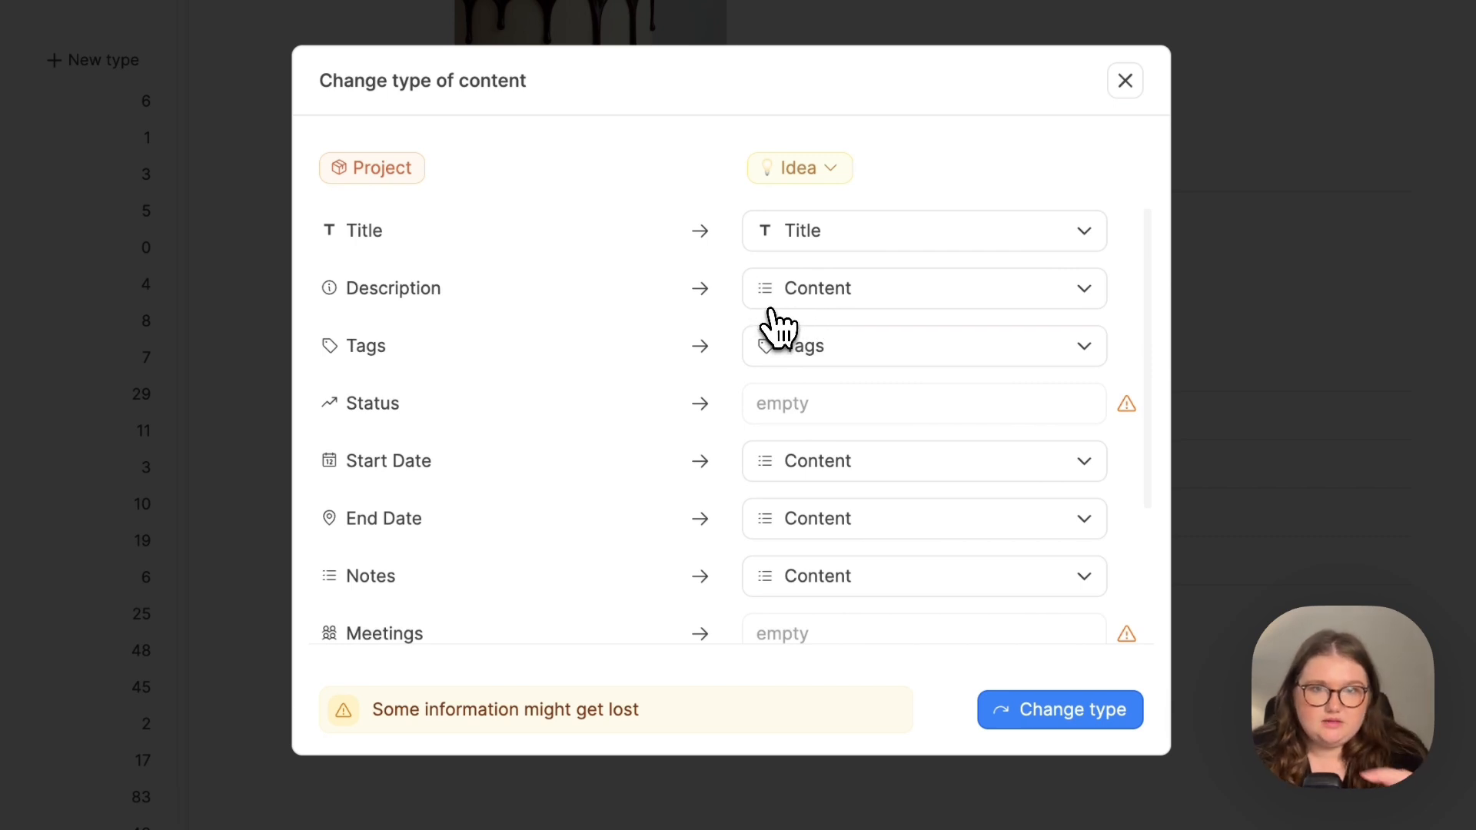
pyautogui.scroll(-3)
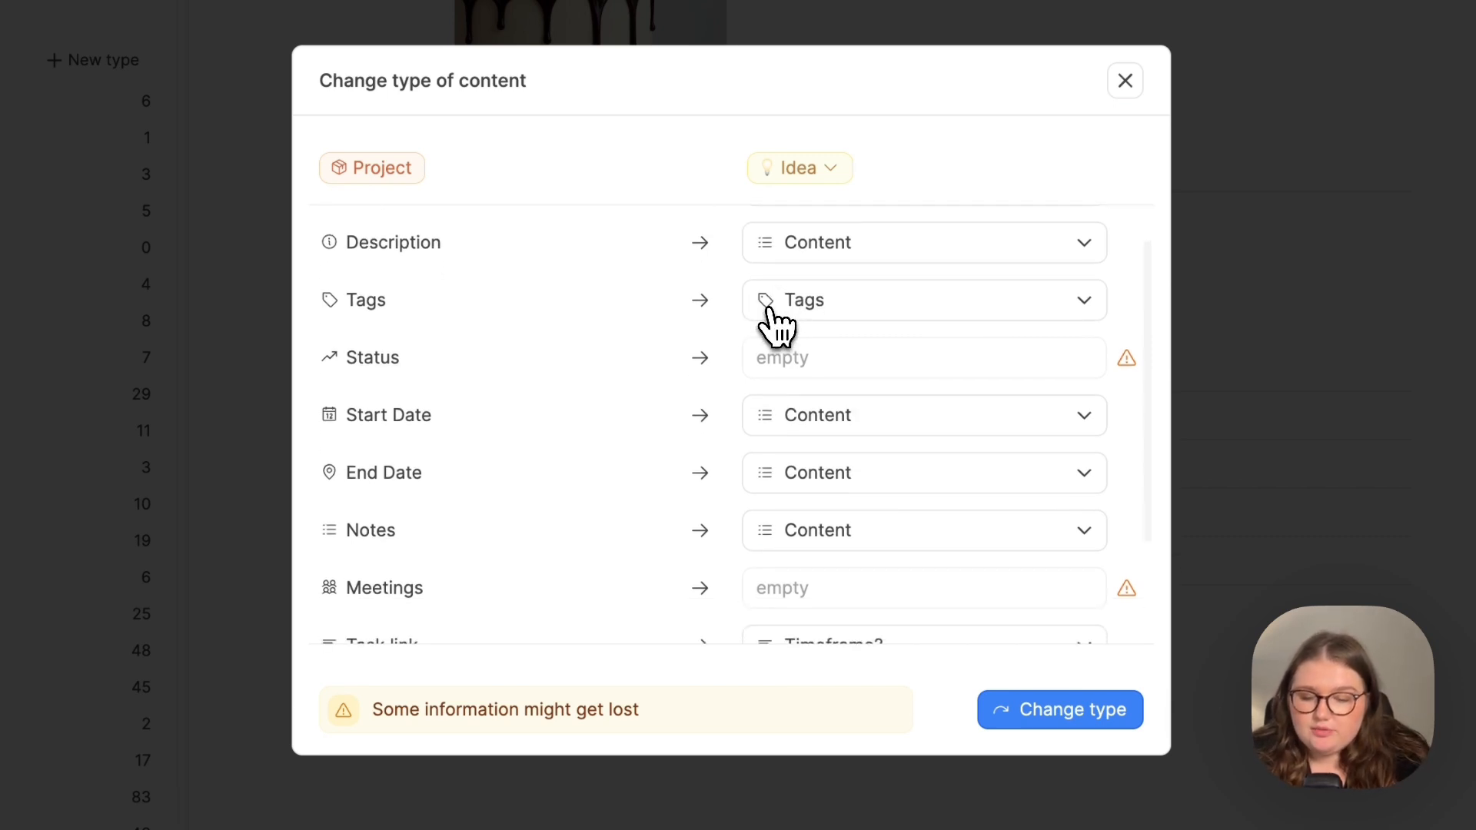
pyautogui.scroll(-3)
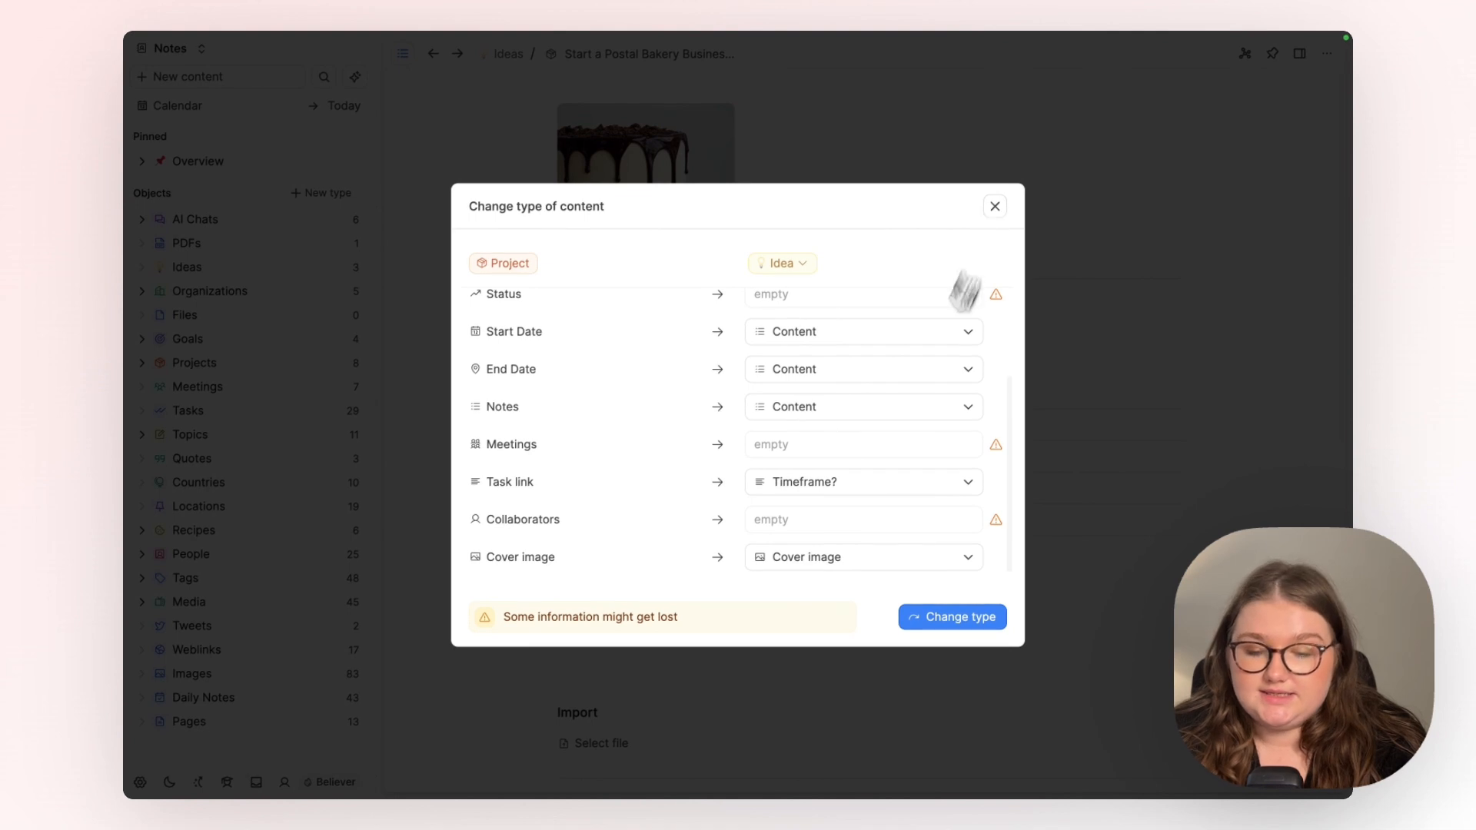
pyautogui.moveTo(878, 458)
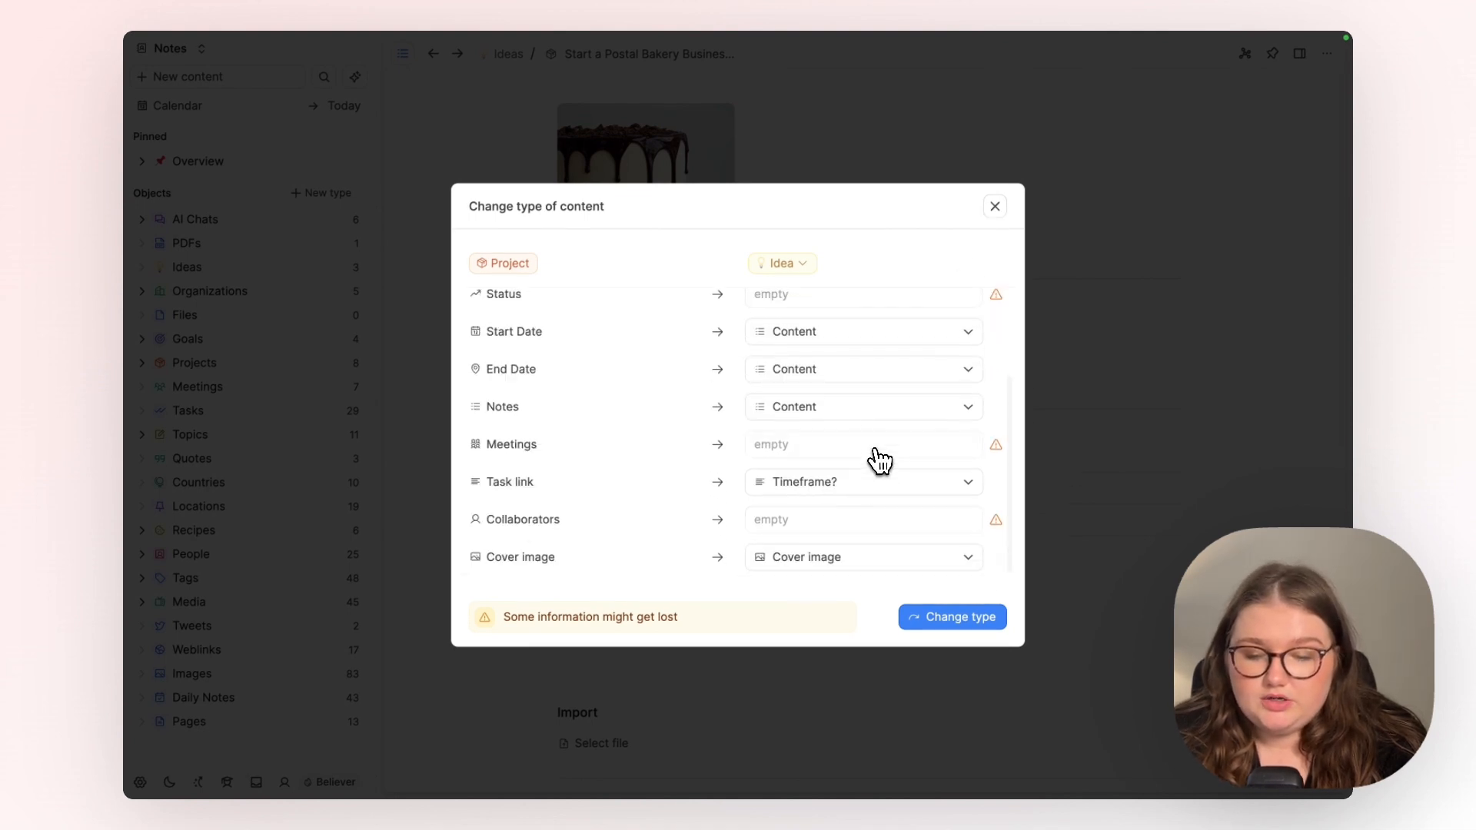
pyautogui.moveTo(795, 458)
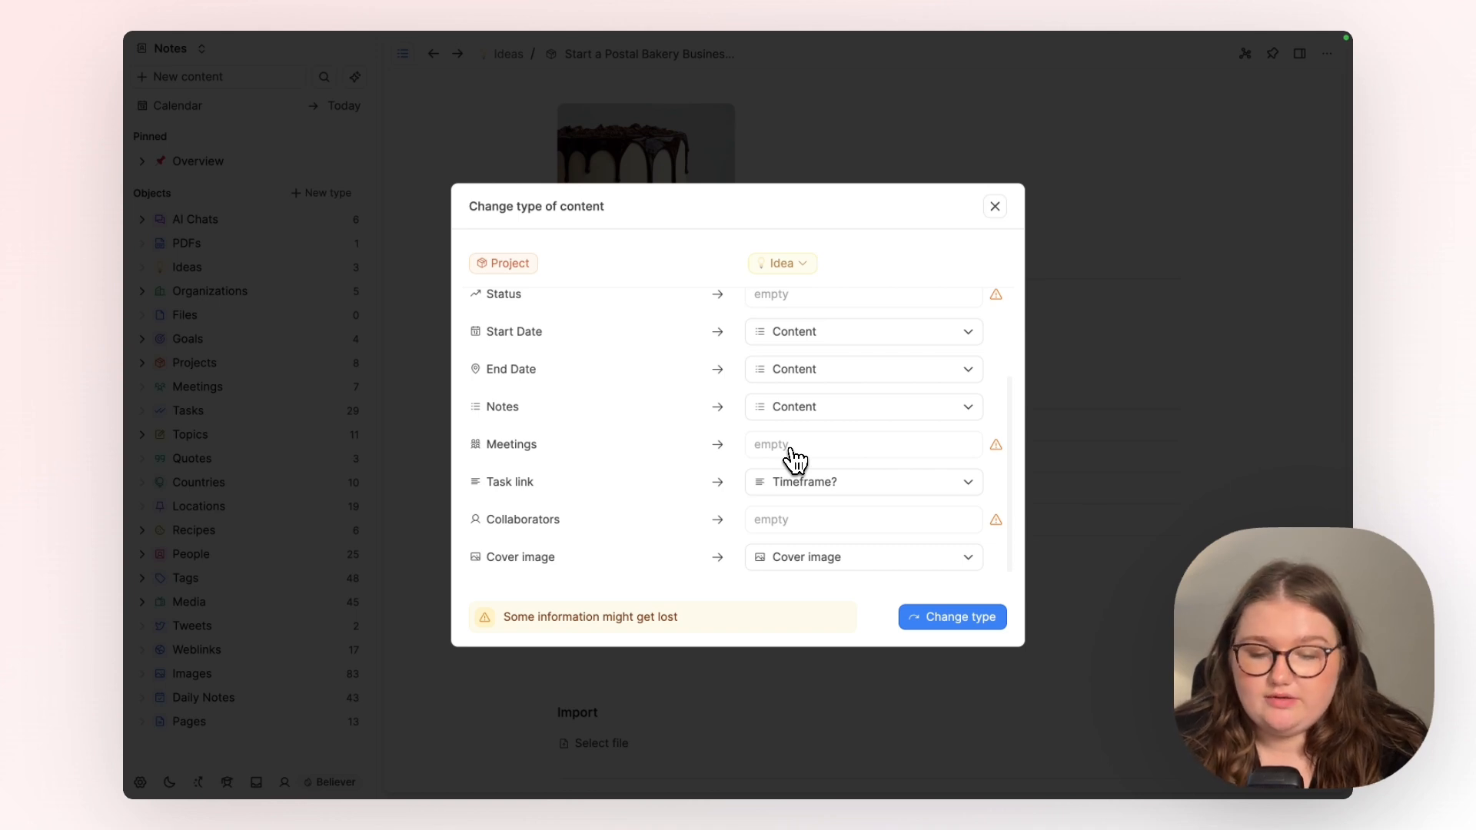
pyautogui.moveTo(815, 447)
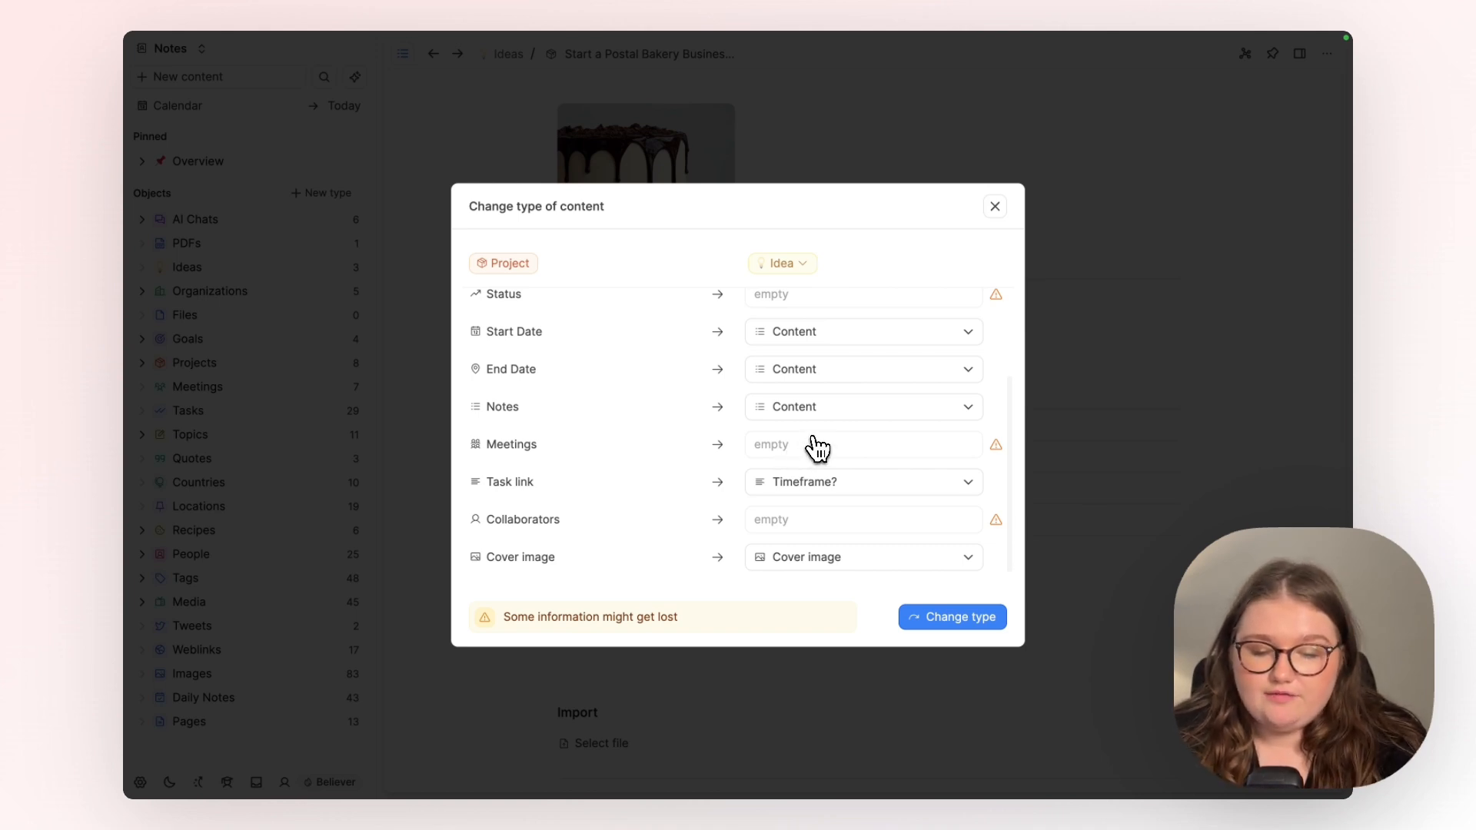
pyautogui.click(950, 616)
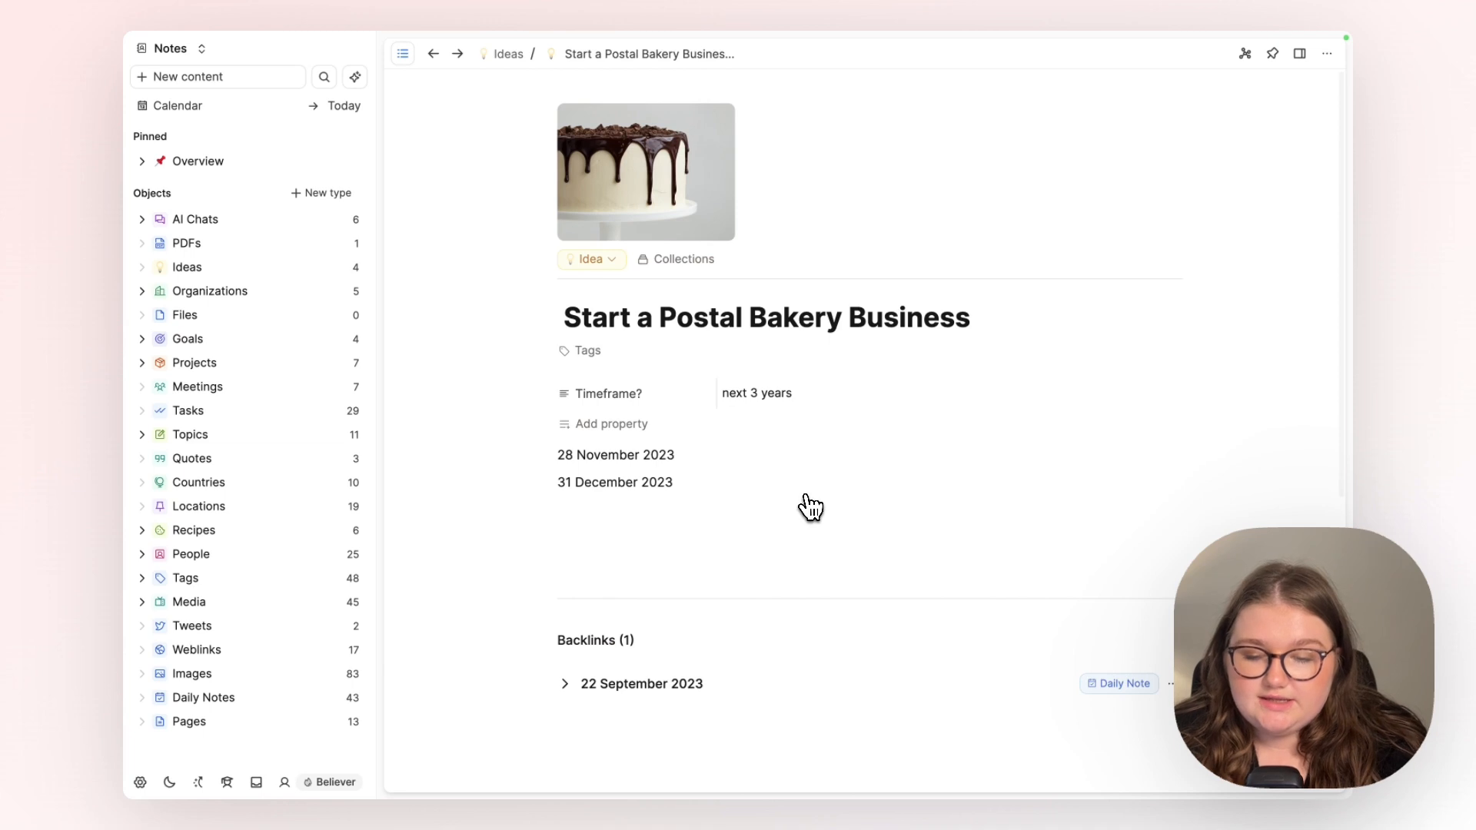
pyautogui.click(591, 258)
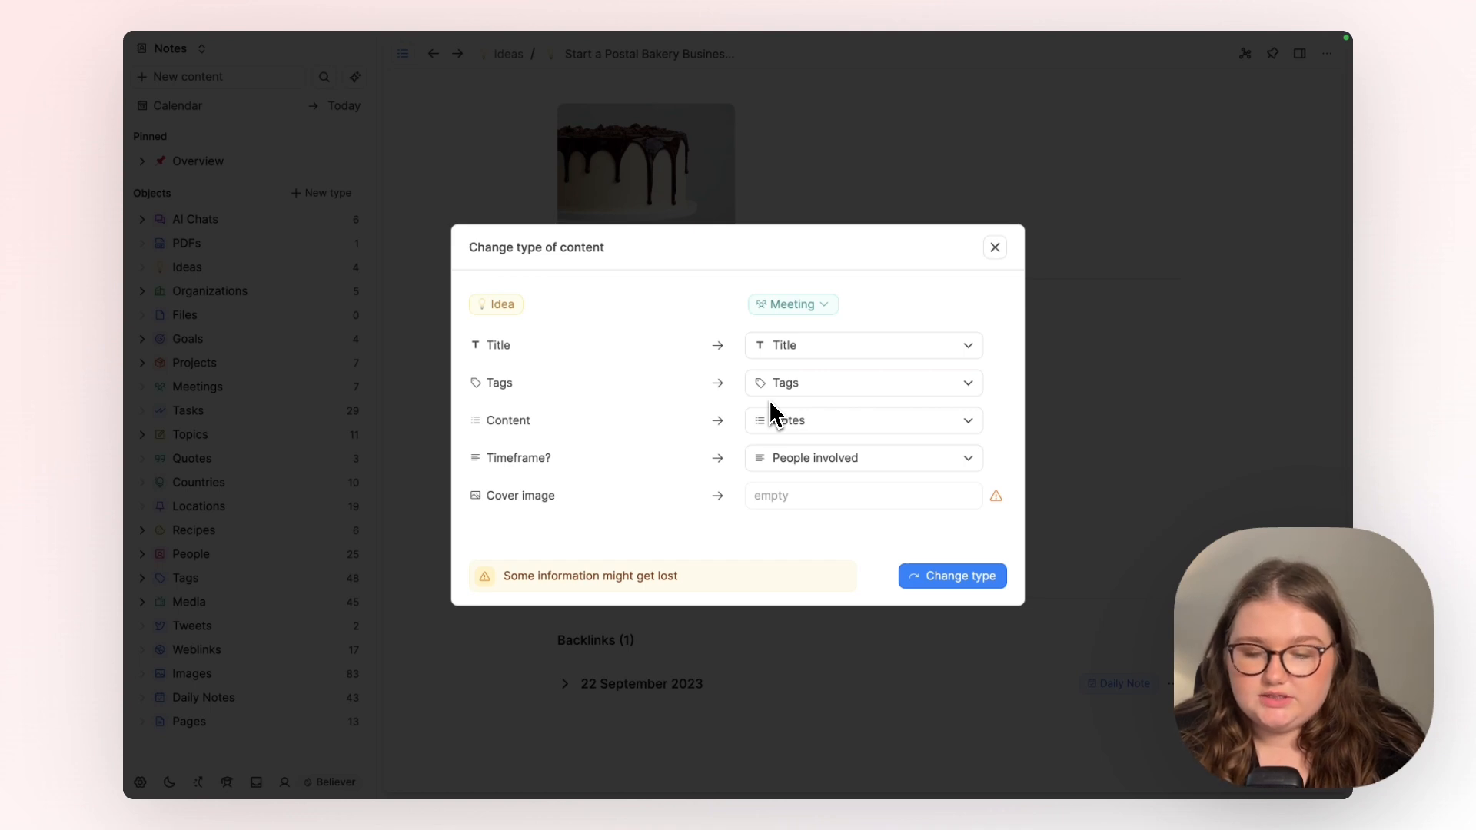
pyautogui.moveTo(659, 428)
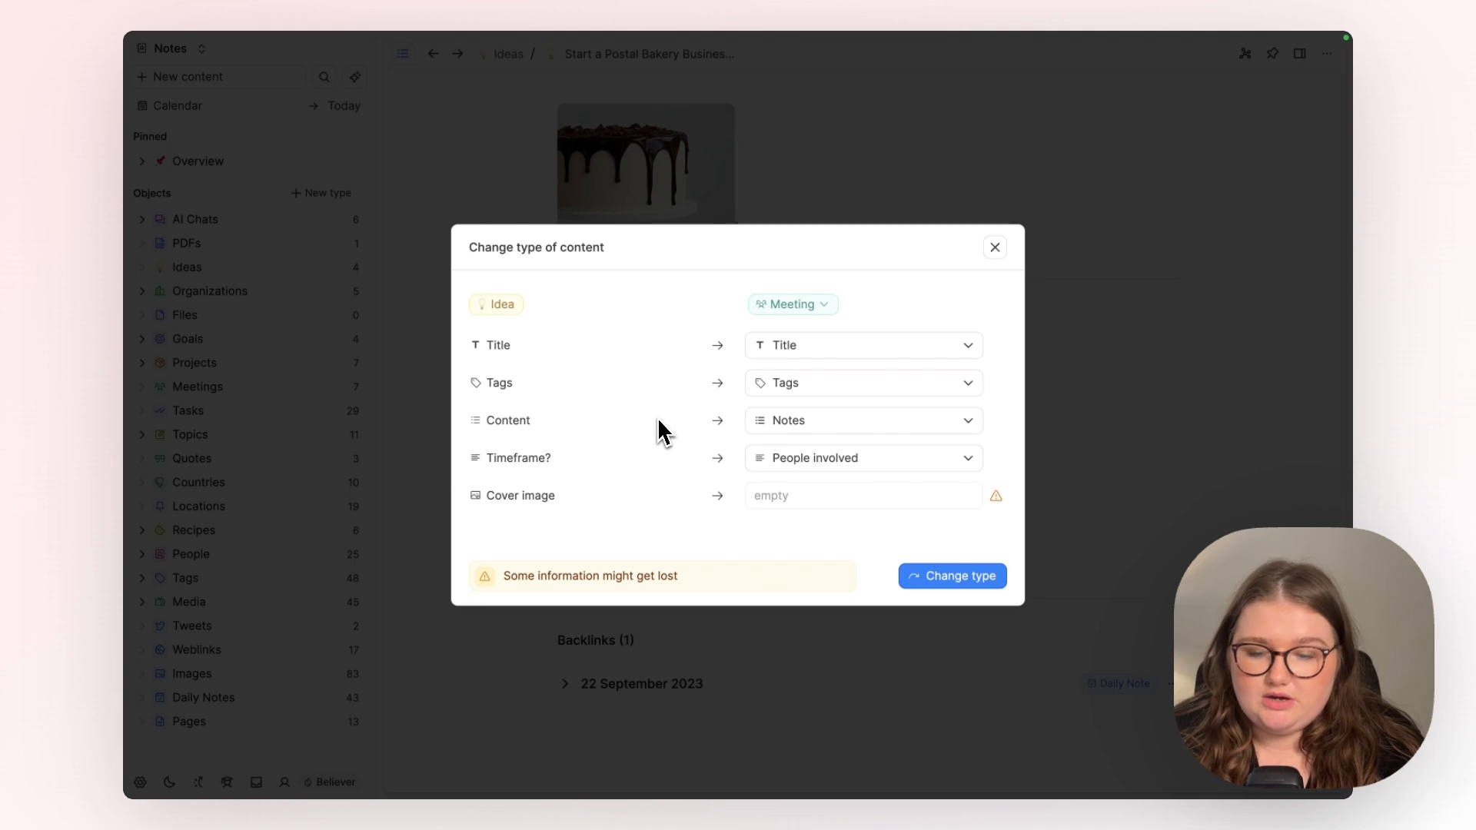
pyautogui.moveTo(513, 475)
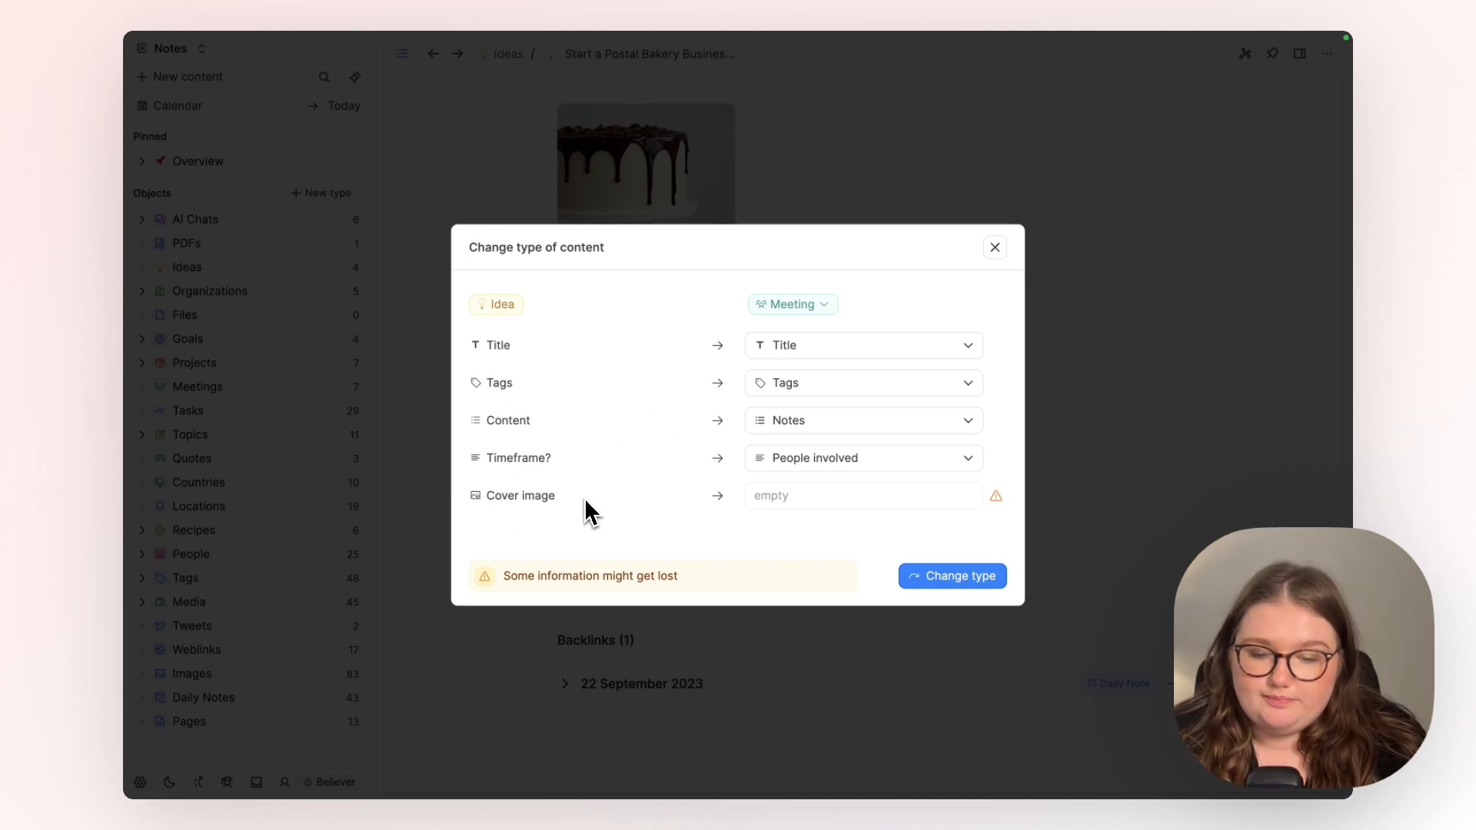
pyautogui.moveTo(866, 502)
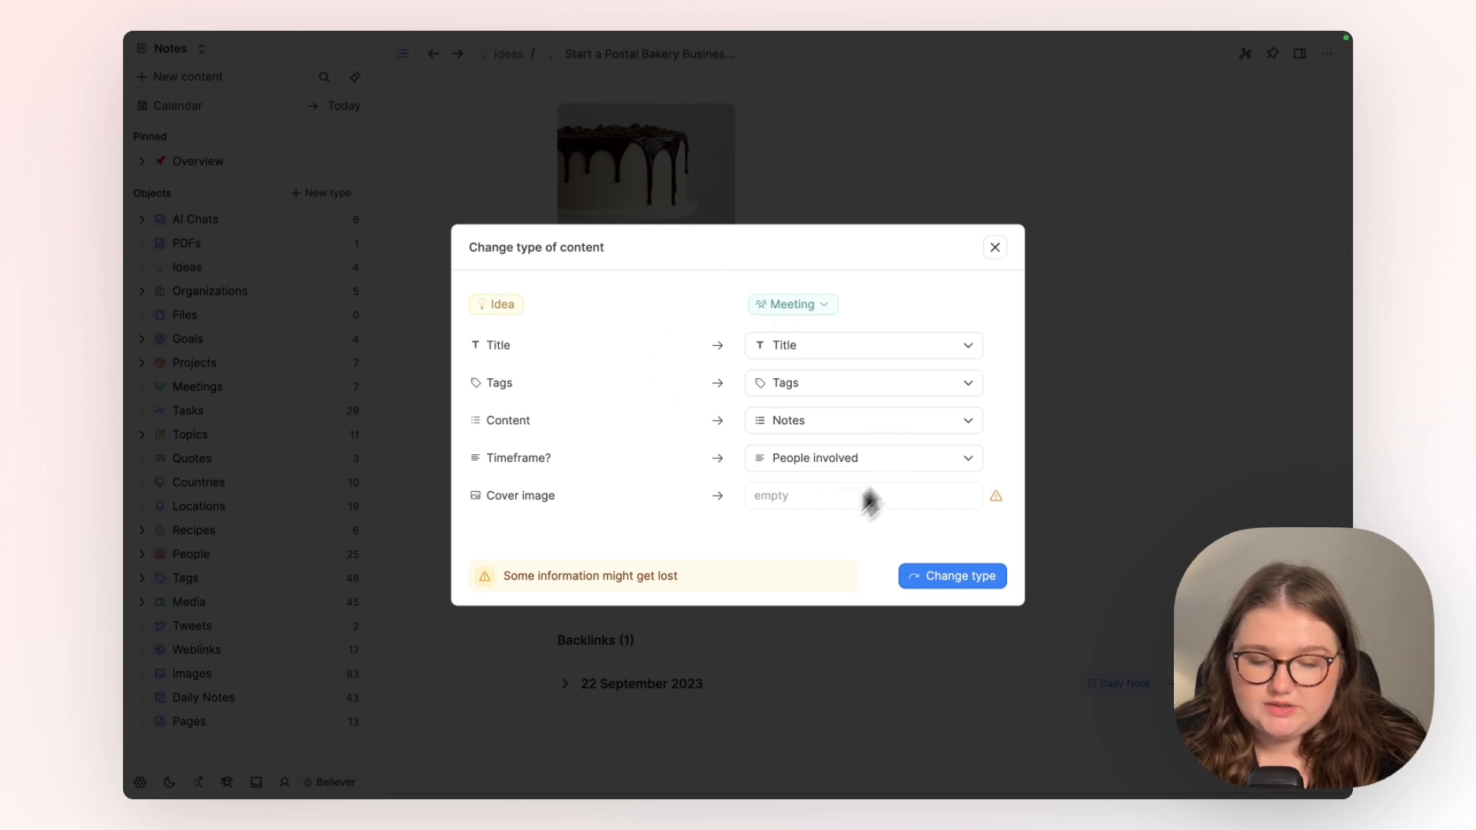
pyautogui.moveTo(644, 526)
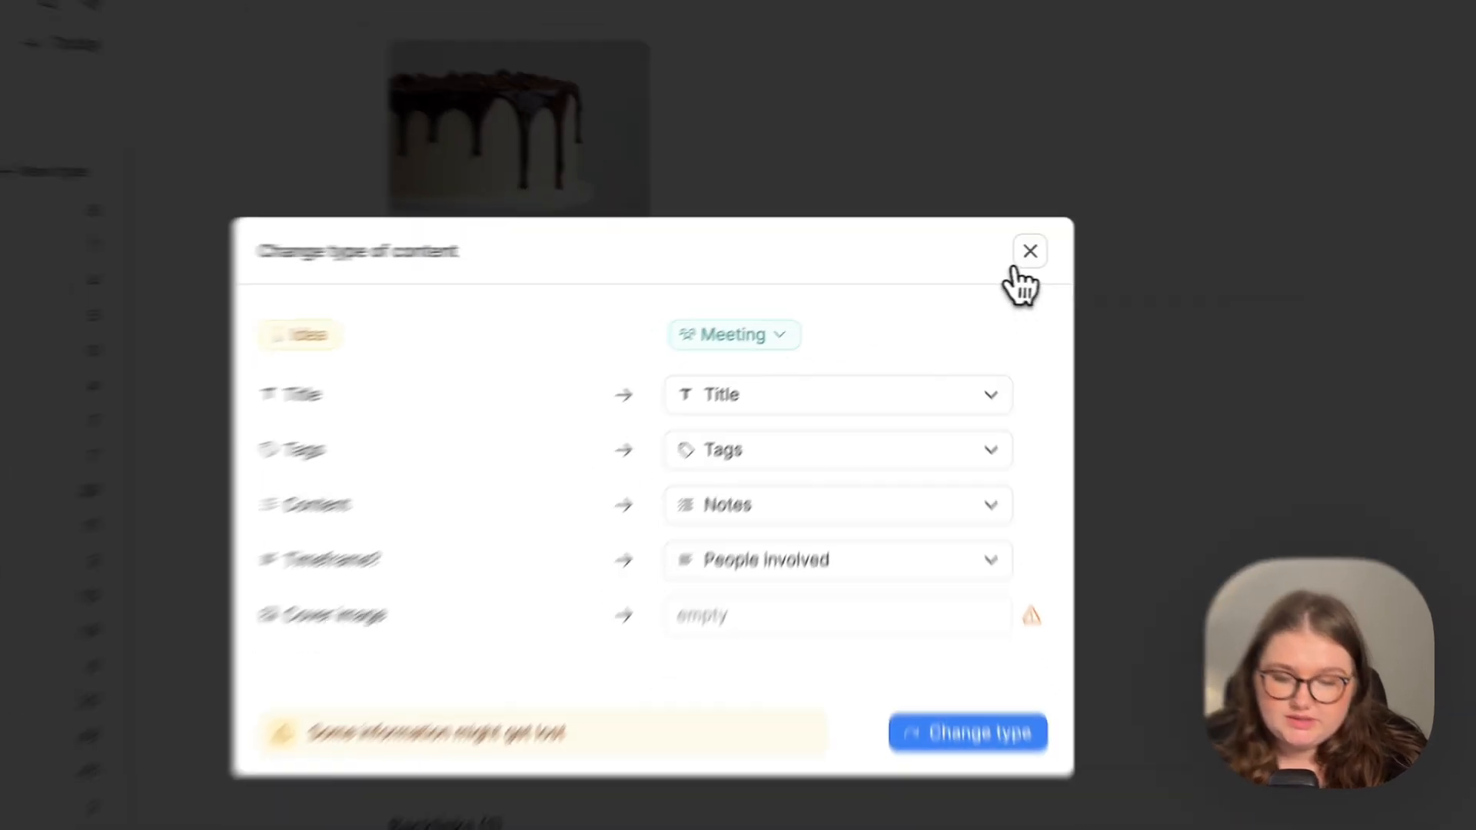
pyautogui.click(1028, 250)
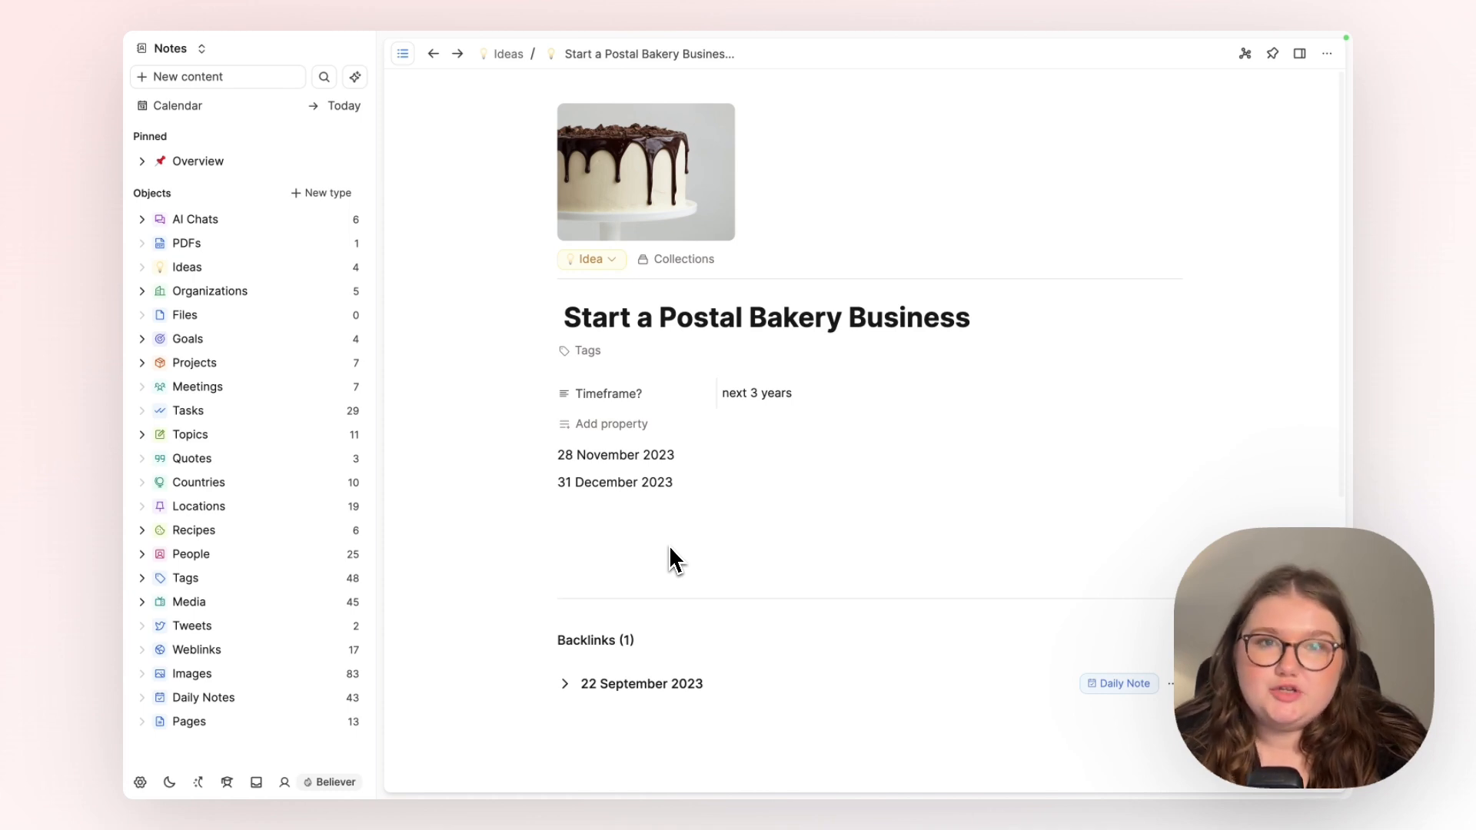
pyautogui.moveTo(590, 258)
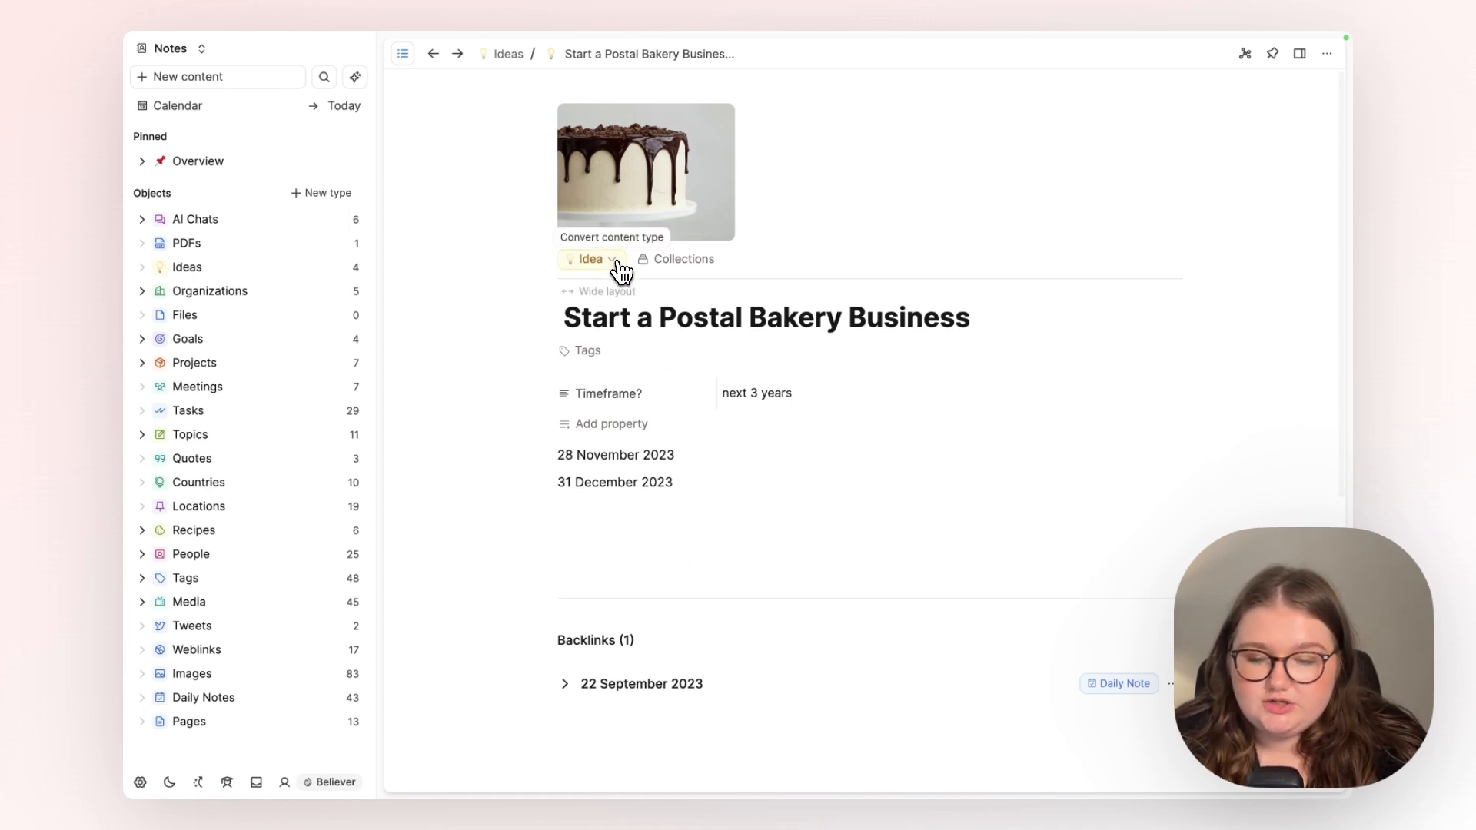
# Show the types the Idea note could become: Organization, Goal, Project, Meeting and more
pyautogui.click(590, 259)
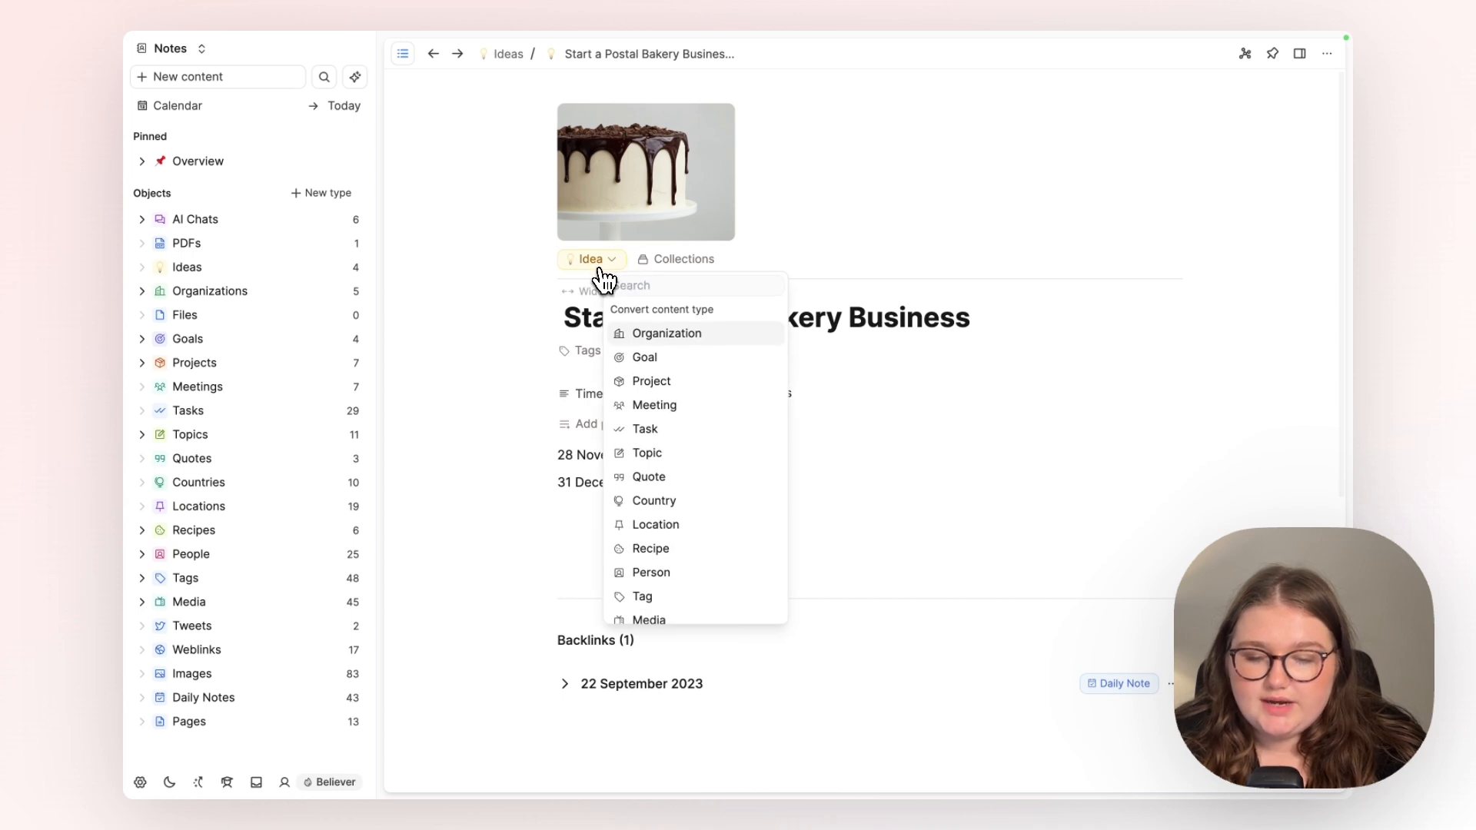
pyautogui.moveTo(630, 274)
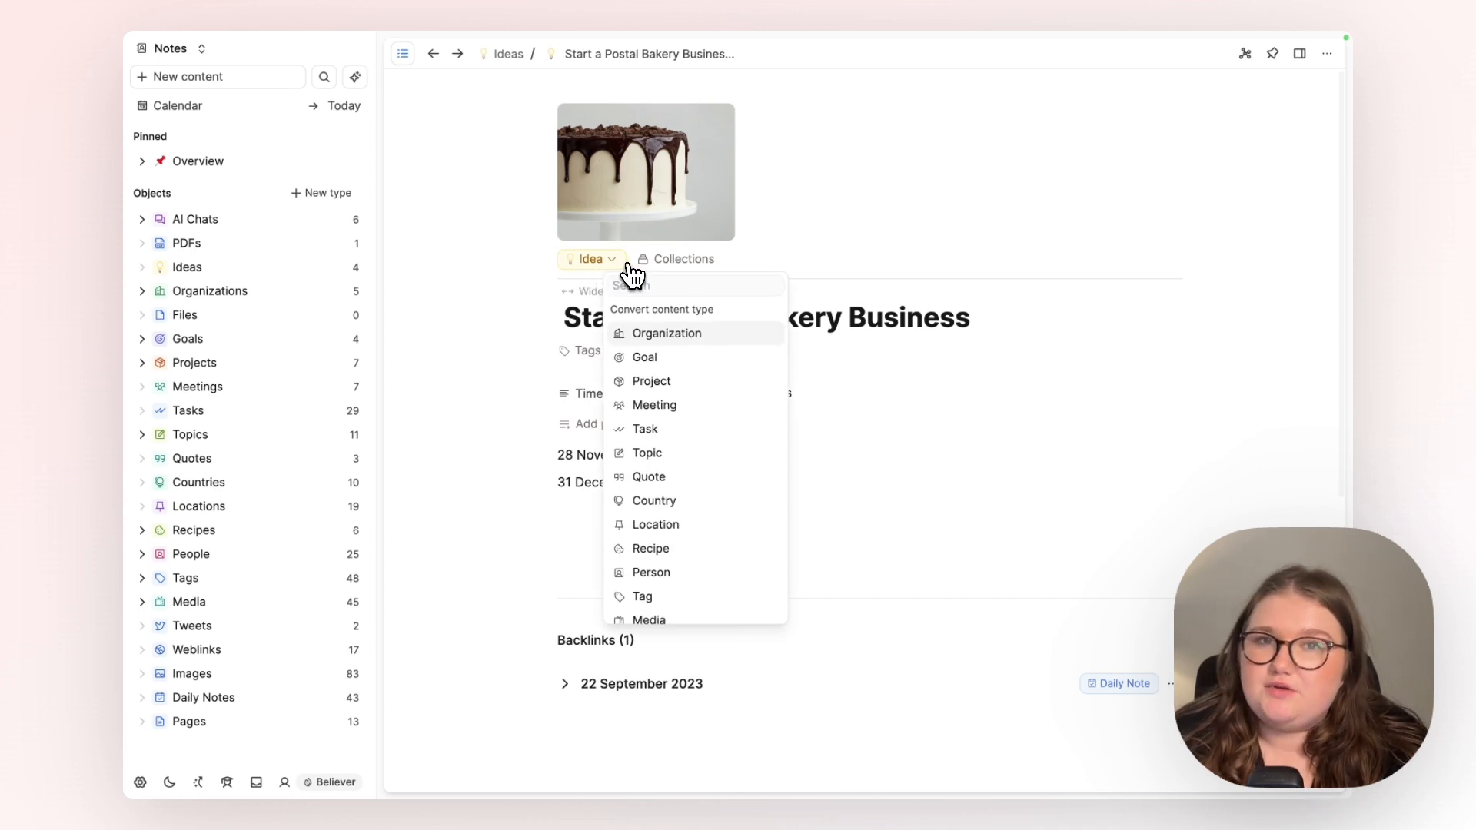